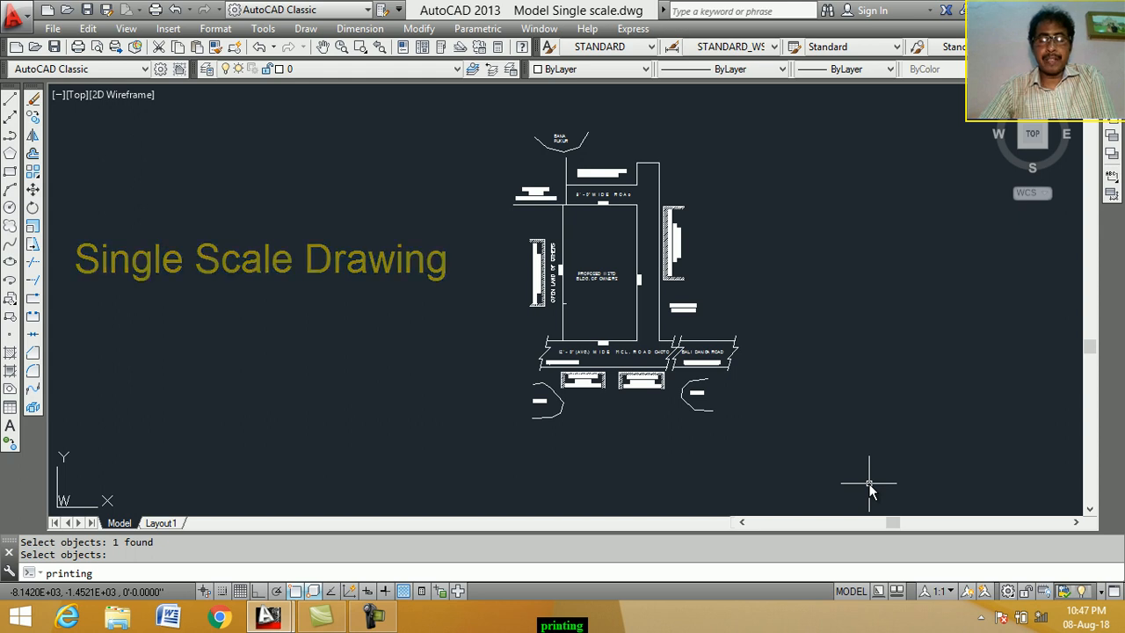
{"action": "mouse_move", "coordinate": [883, 490]}
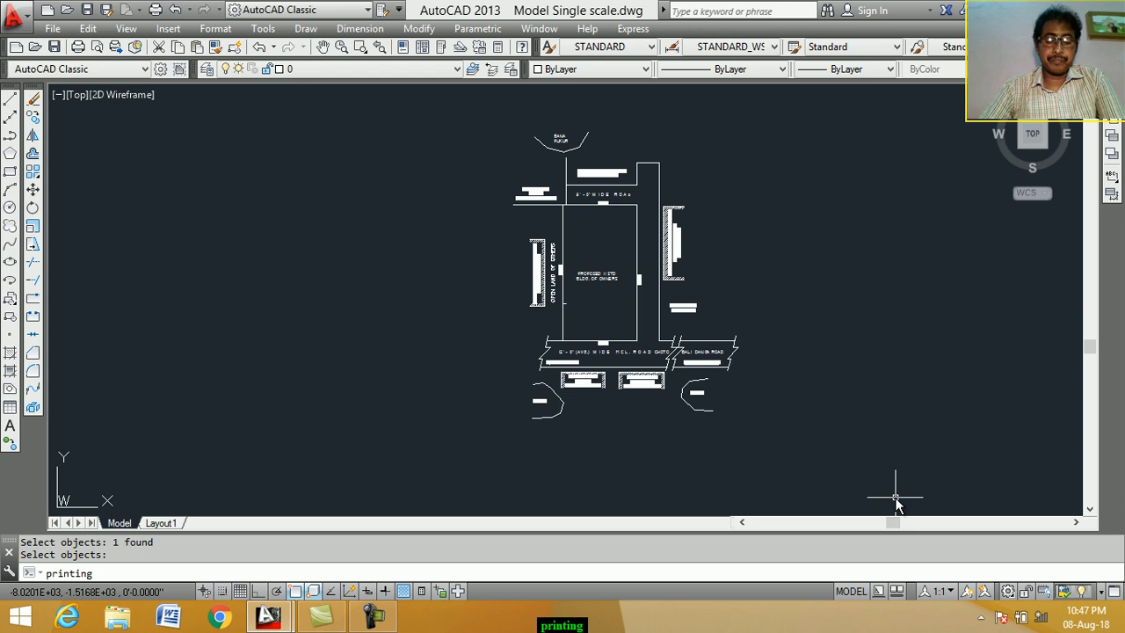
{"action": "mouse_move", "coordinate": [874, 510]}
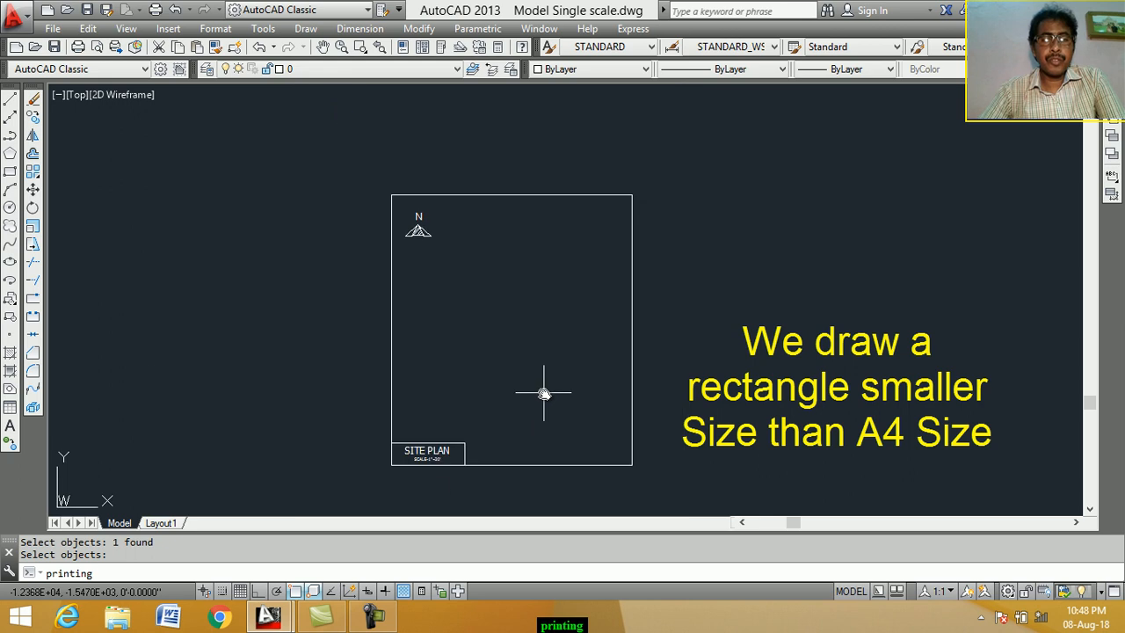
{"action": "mouse_move", "coordinate": [402, 455]}
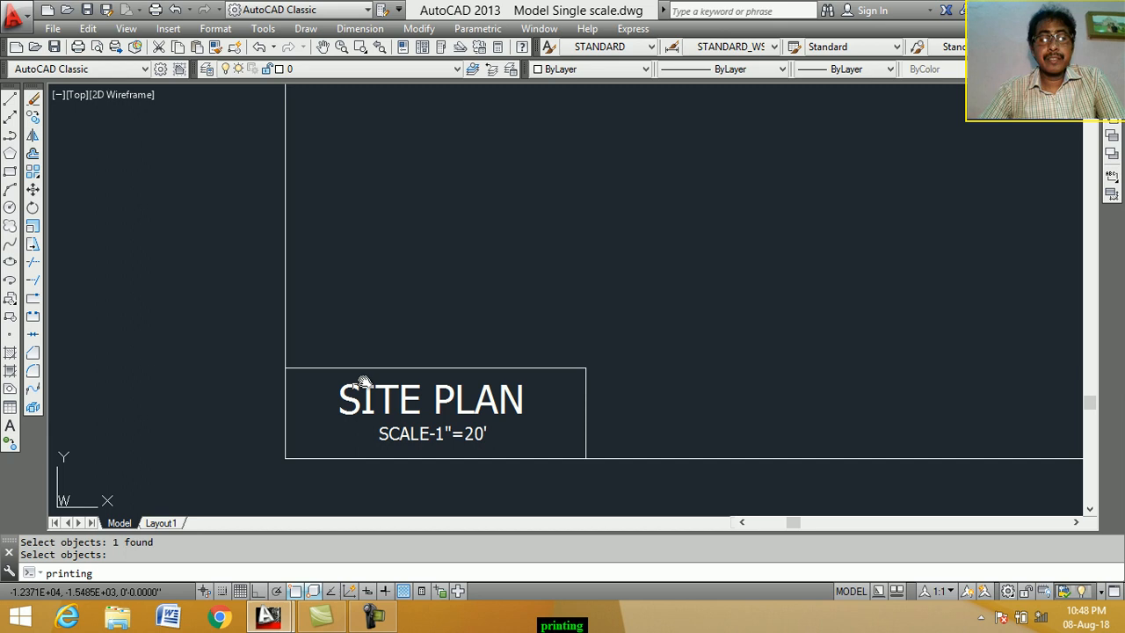
{"action": "mouse_move", "coordinate": [394, 458]}
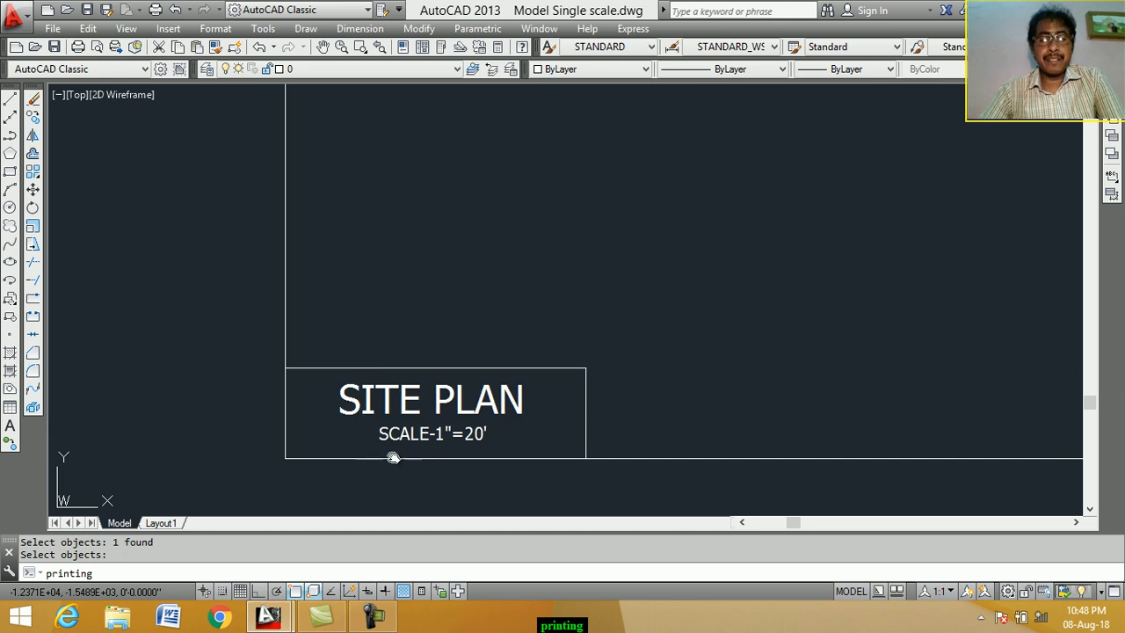
{"action": "mouse_move", "coordinate": [432, 450]}
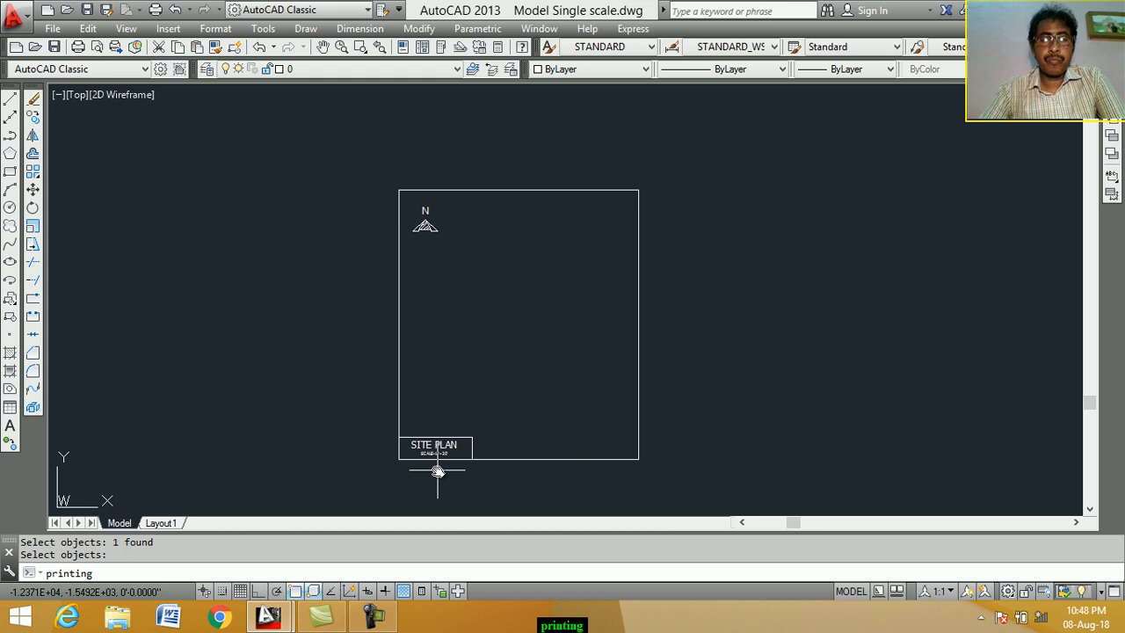
{"action": "mouse_move", "coordinate": [577, 196]}
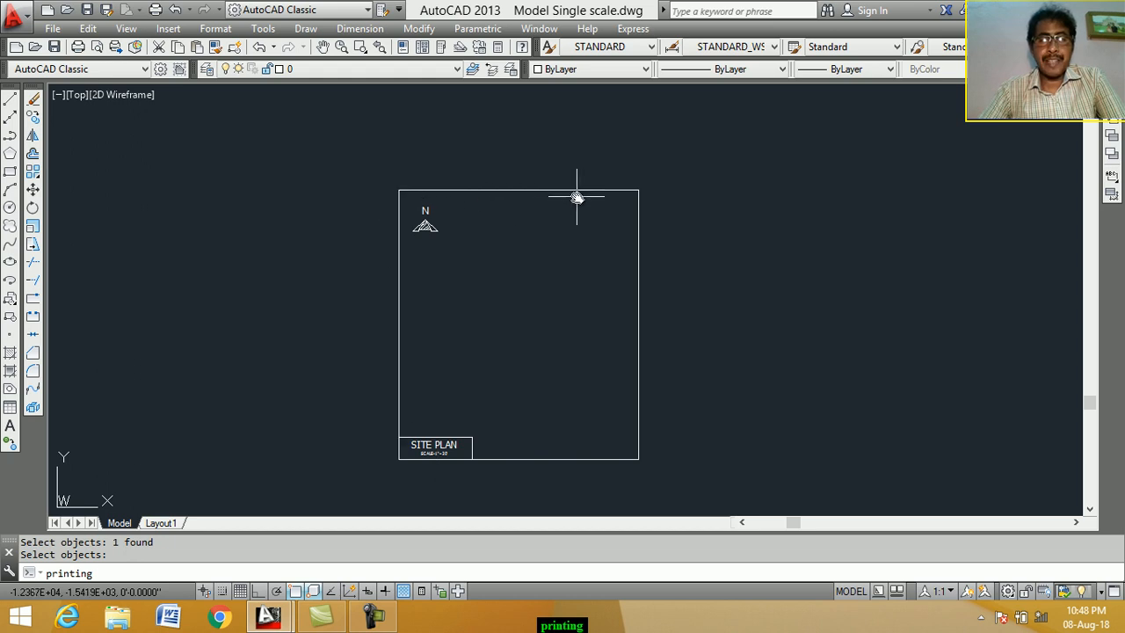
{"action": "mouse_move", "coordinate": [566, 367]}
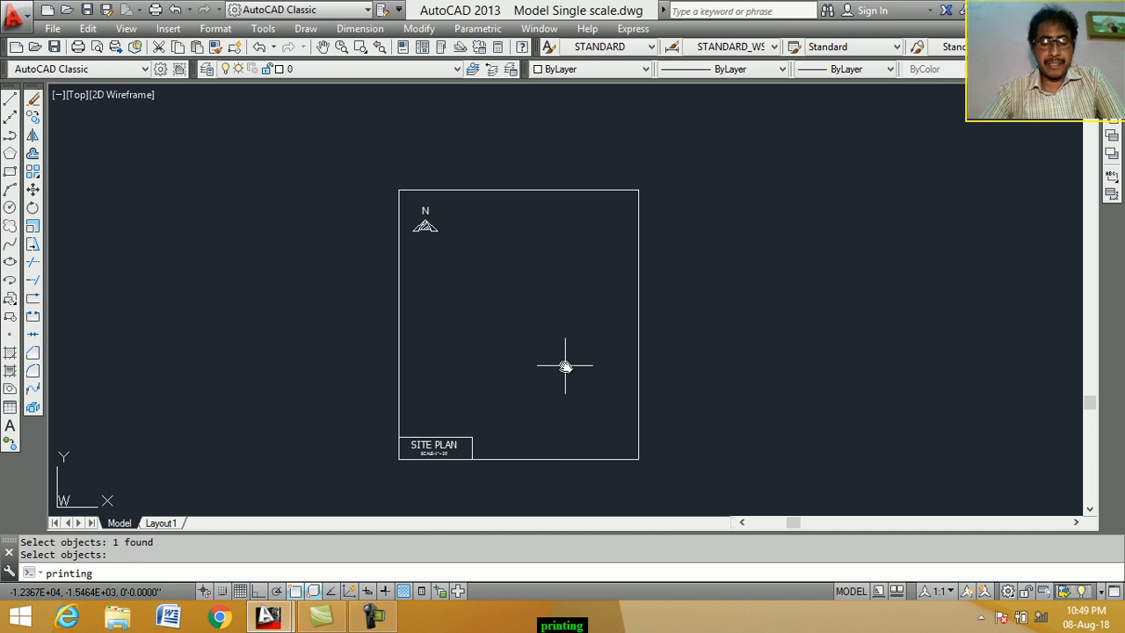
{"action": "mouse_move", "coordinate": [525, 416]}
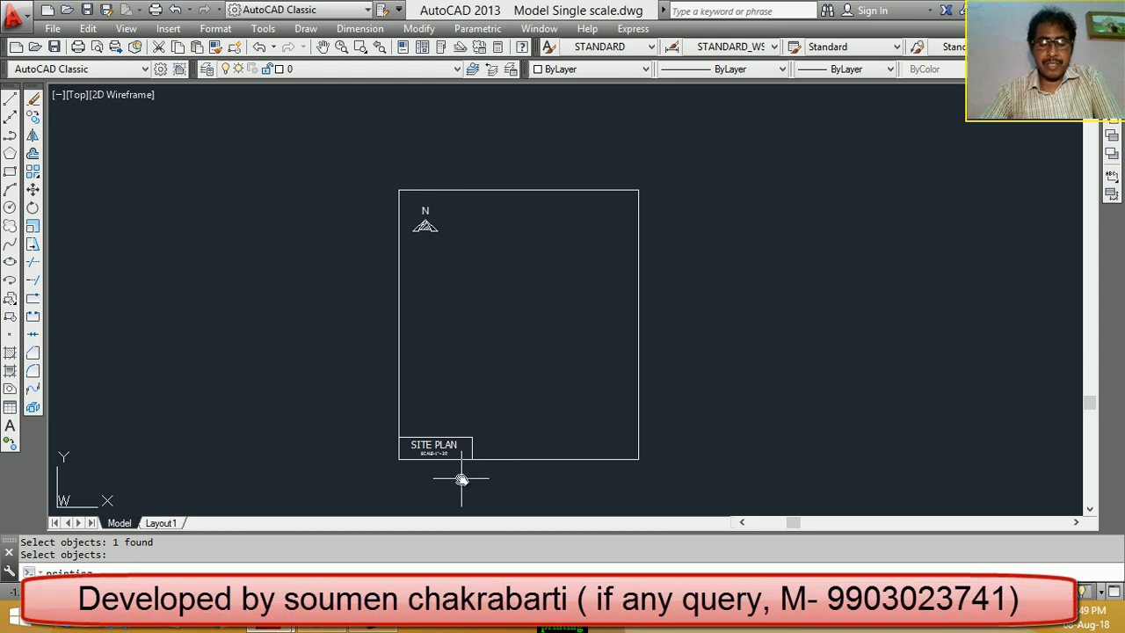
{"action": "mouse_move", "coordinate": [463, 475]}
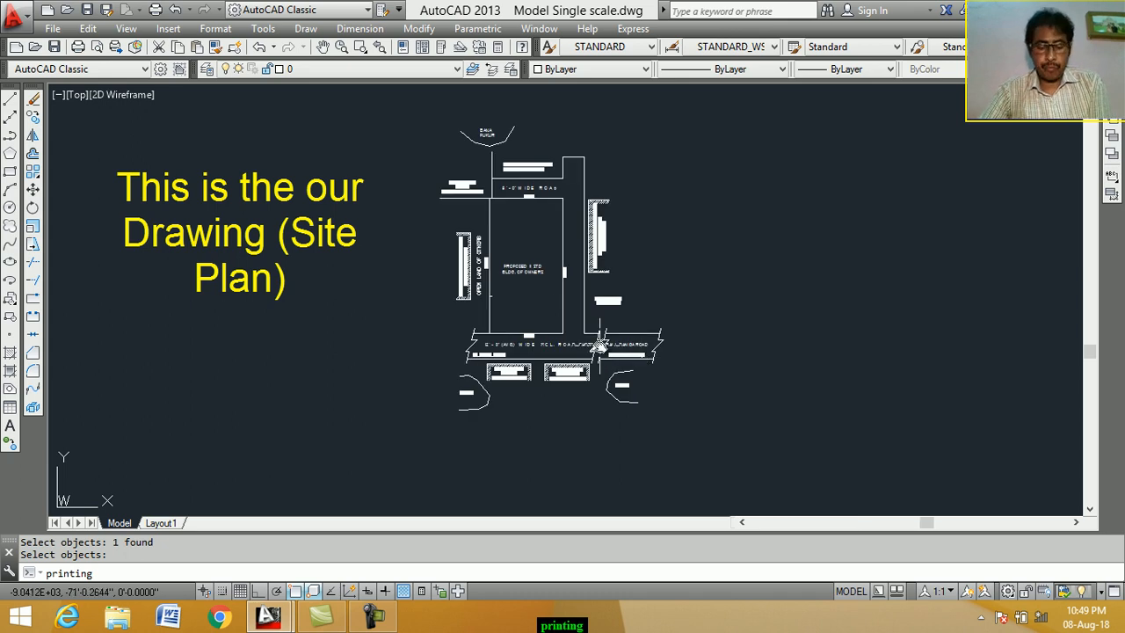
{"action": "mouse_move", "coordinate": [600, 345]}
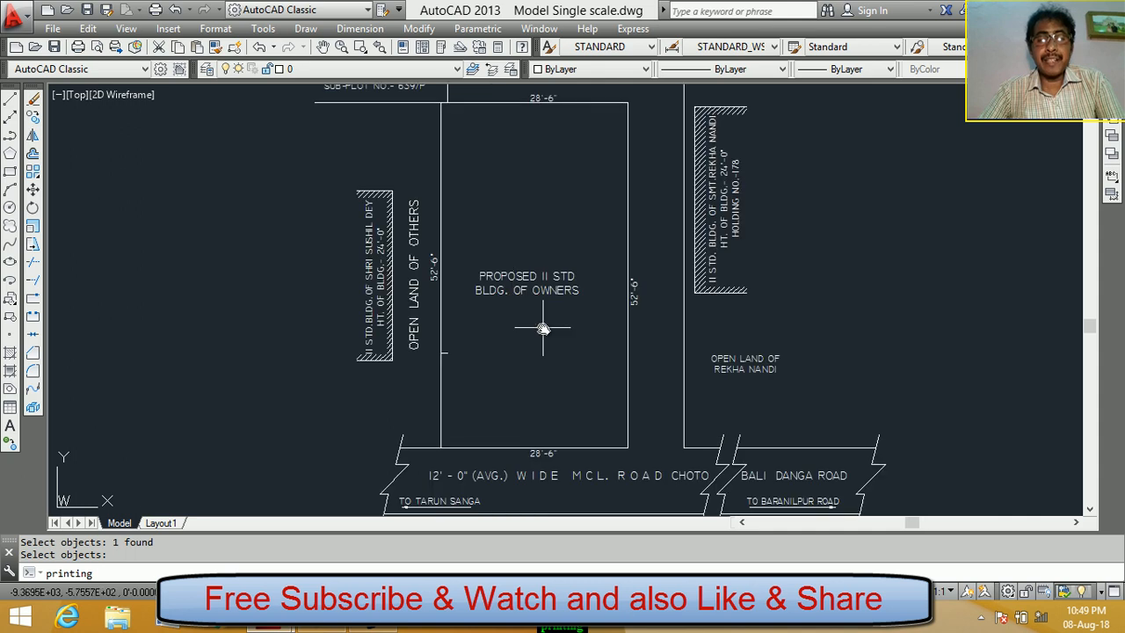
{"action": "mouse_move", "coordinate": [542, 295]}
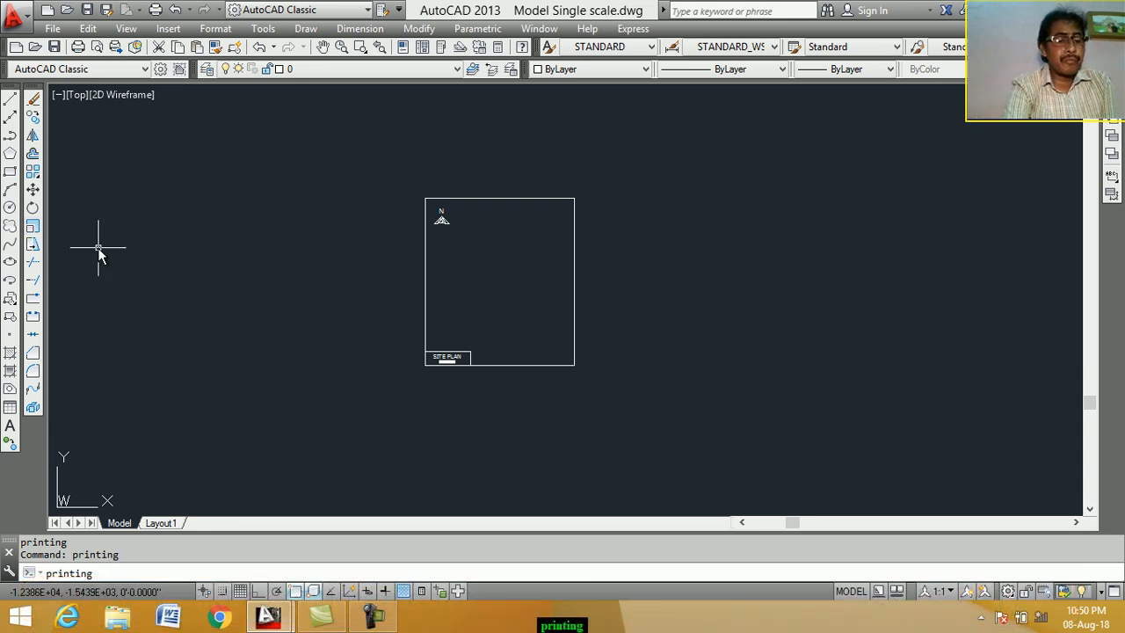
- Scale the sheet border, north arrow and title block by 240 from its lower-left corner
{"action": "key", "text": "Escape"}
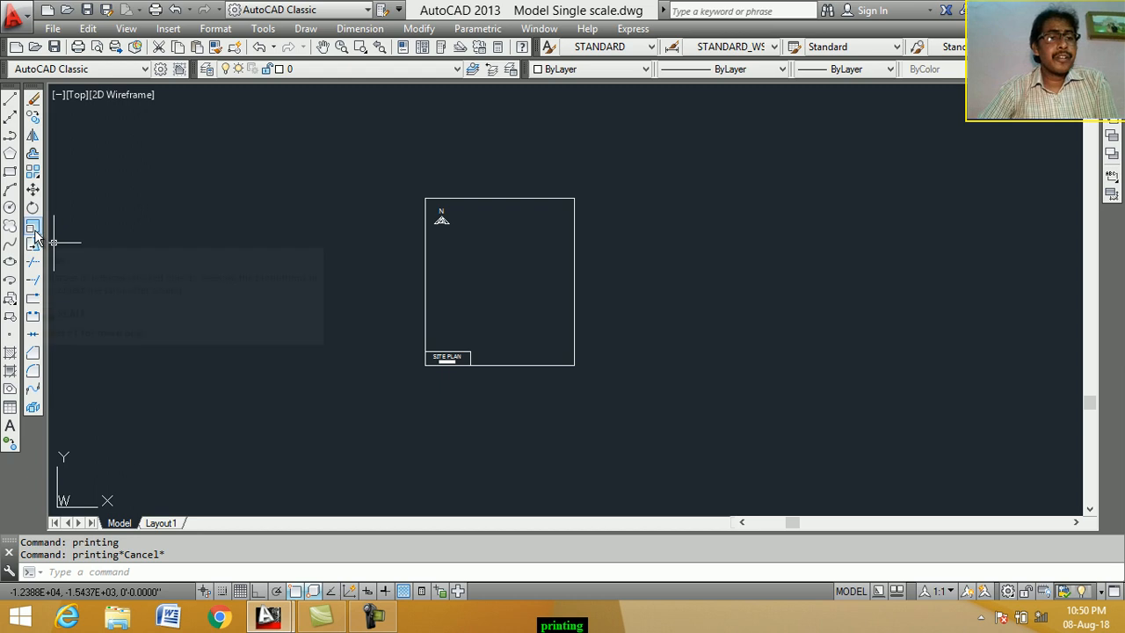
{"action": "mouse_move", "coordinate": [33, 244]}
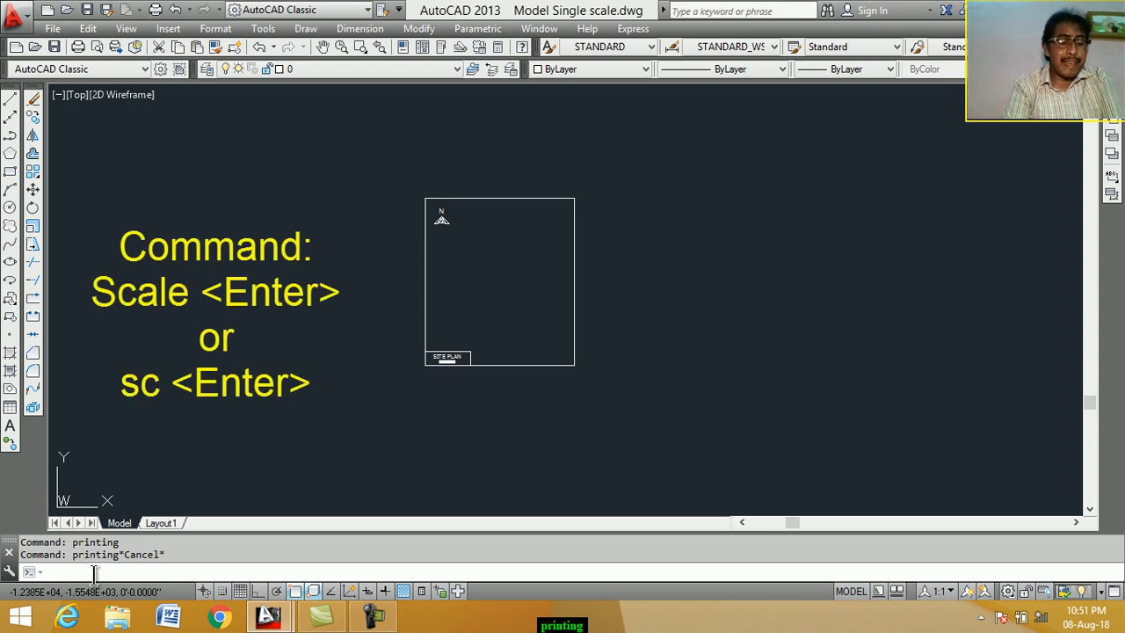
{"action": "type", "text": "sc"}
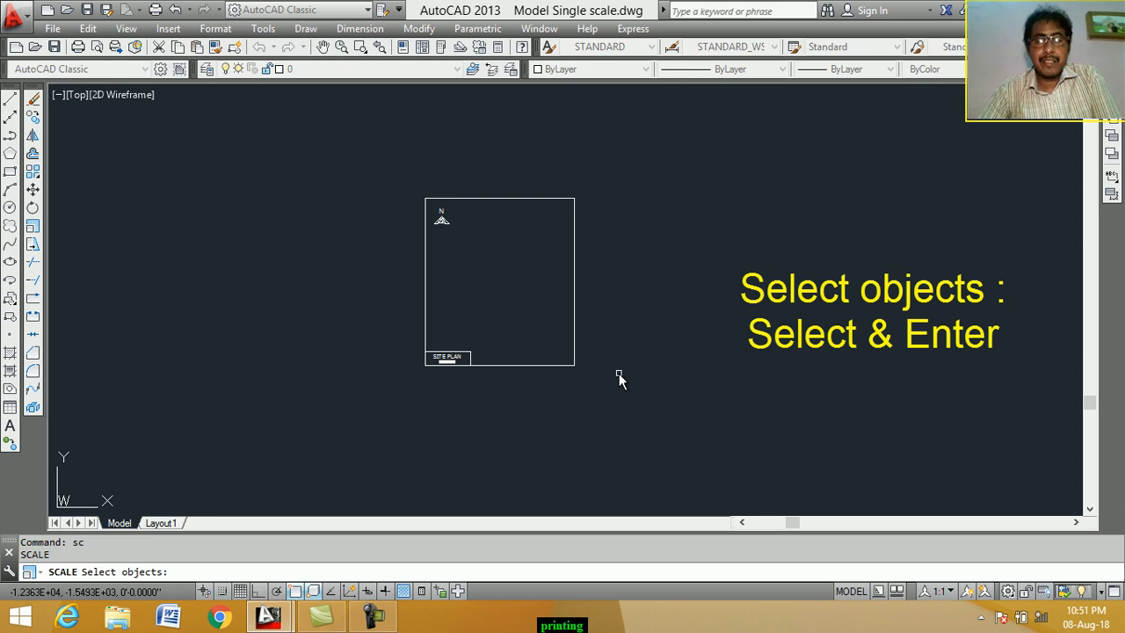
{"action": "left_click_drag", "start_coordinate": [620, 372], "coordinate": [391, 166]}
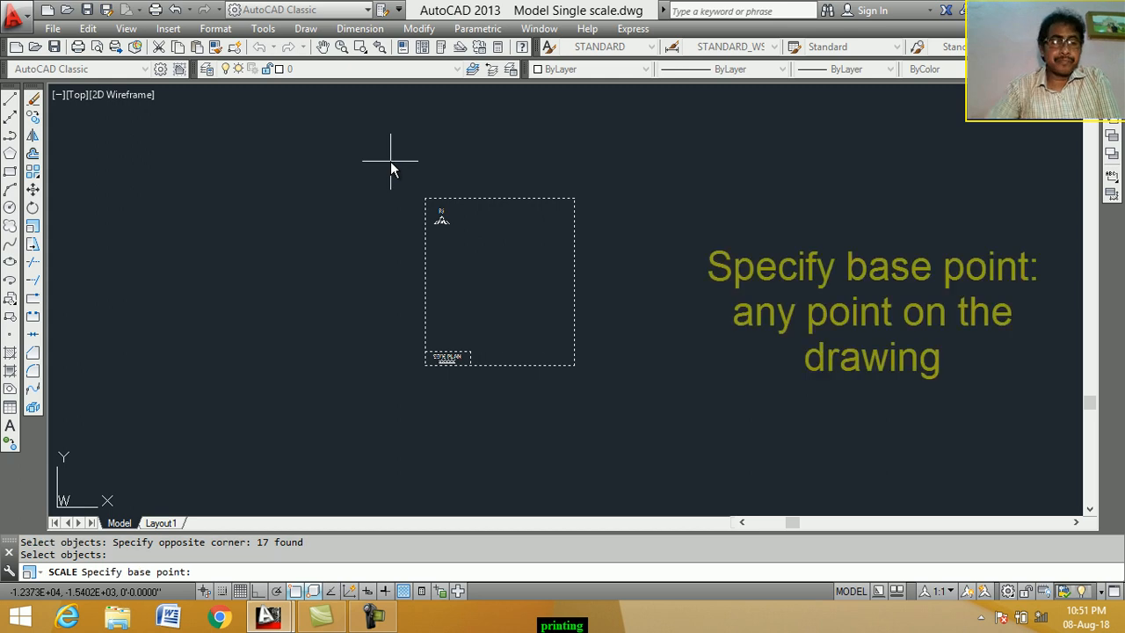
{"action": "mouse_move", "coordinate": [413, 356]}
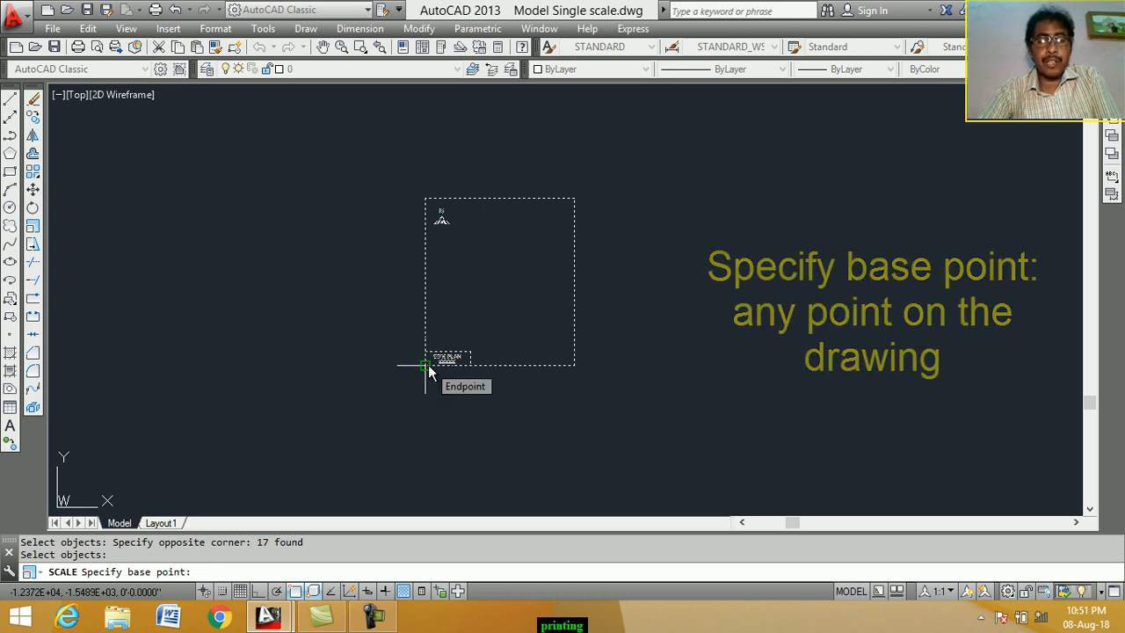
{"action": "left_click", "coordinate": [424, 364]}
{"action": "type", "text": "2"}
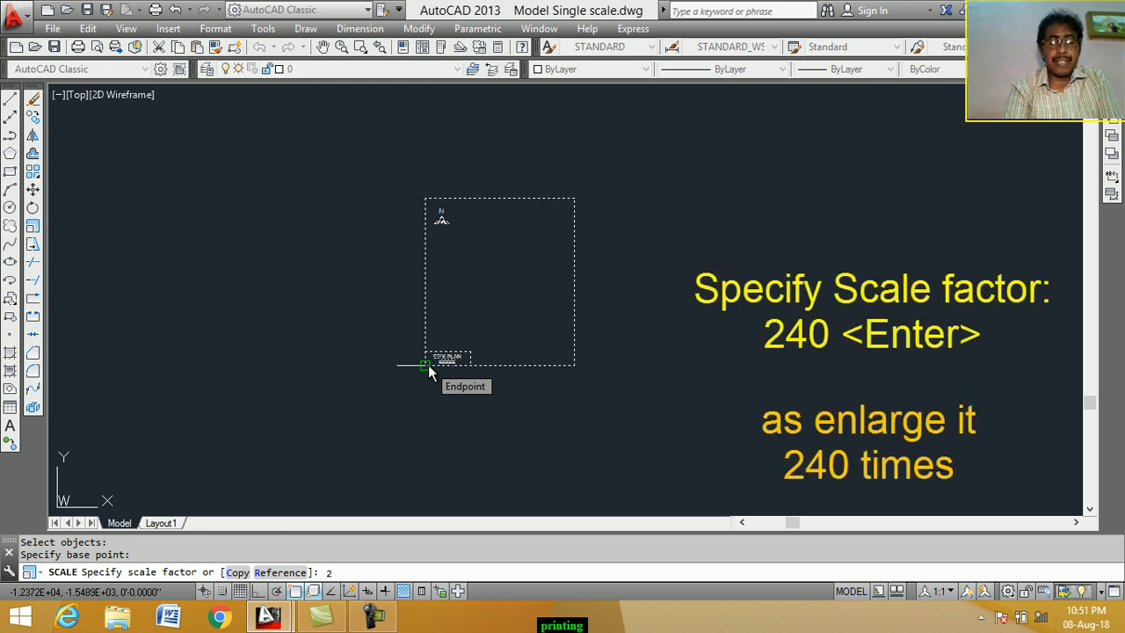
{"action": "type", "text": "40"}
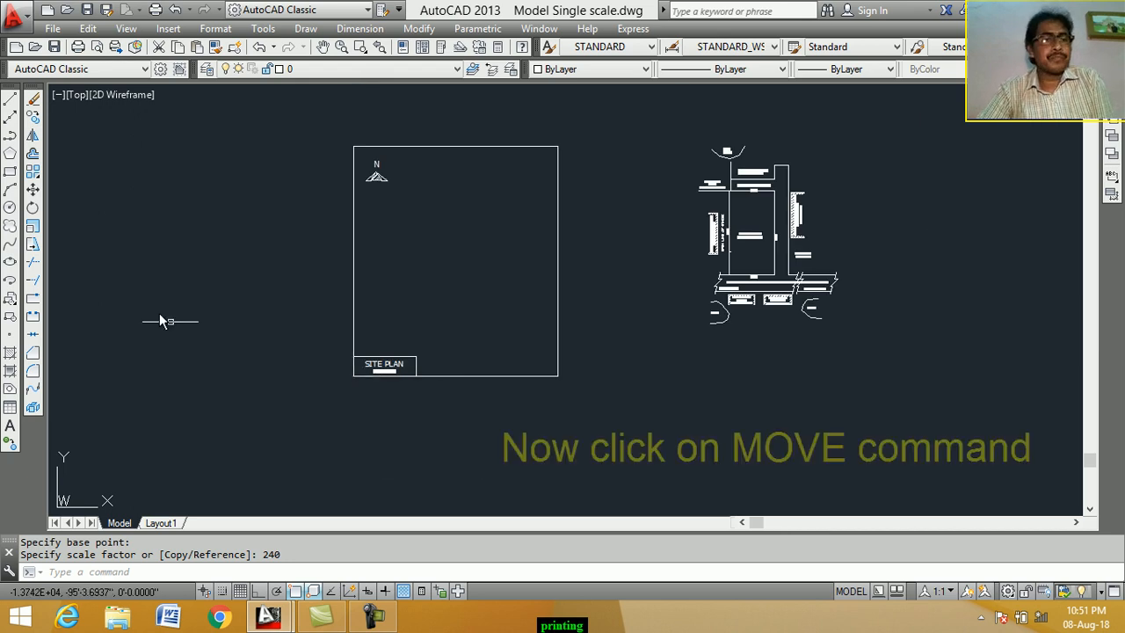
{"action": "mouse_move", "coordinate": [33, 191]}
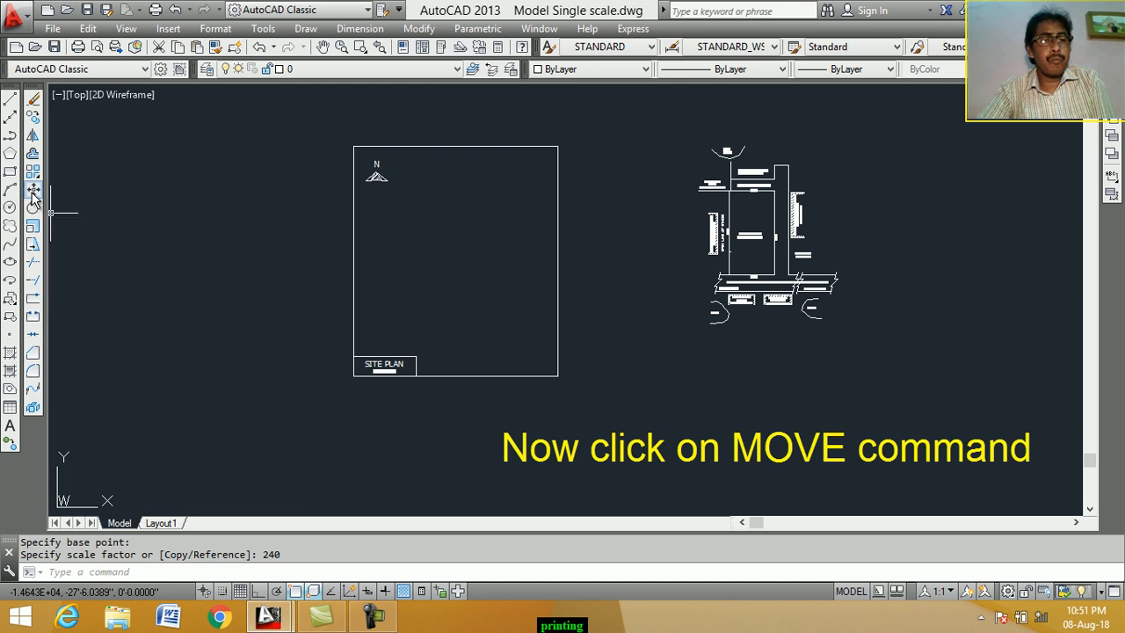
- Move the site plan drawing into place inside the enlarged sheet border
{"action": "left_click", "coordinate": [33, 190]}
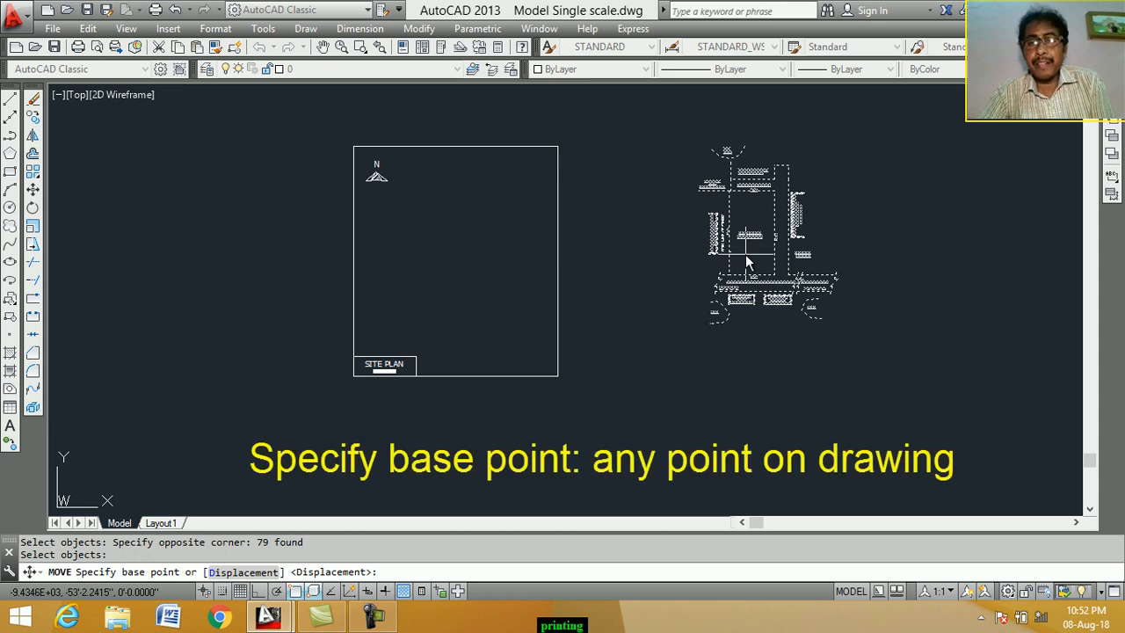
{"action": "mouse_move", "coordinate": [771, 271]}
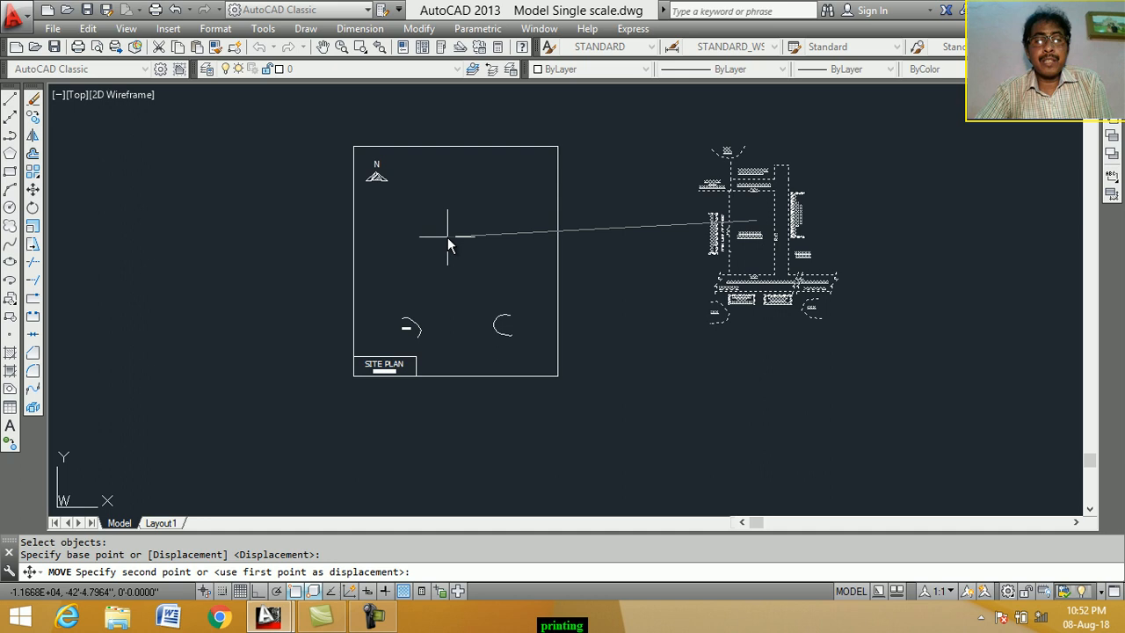
{"action": "left_click", "coordinate": [451, 244]}
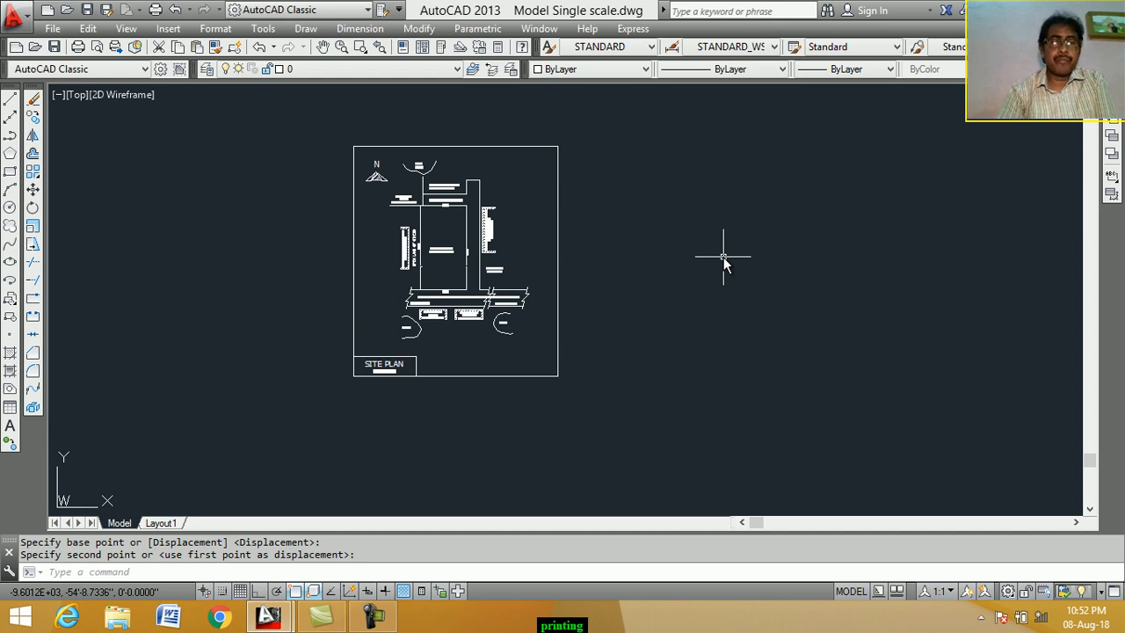
{"action": "mouse_move", "coordinate": [703, 268]}
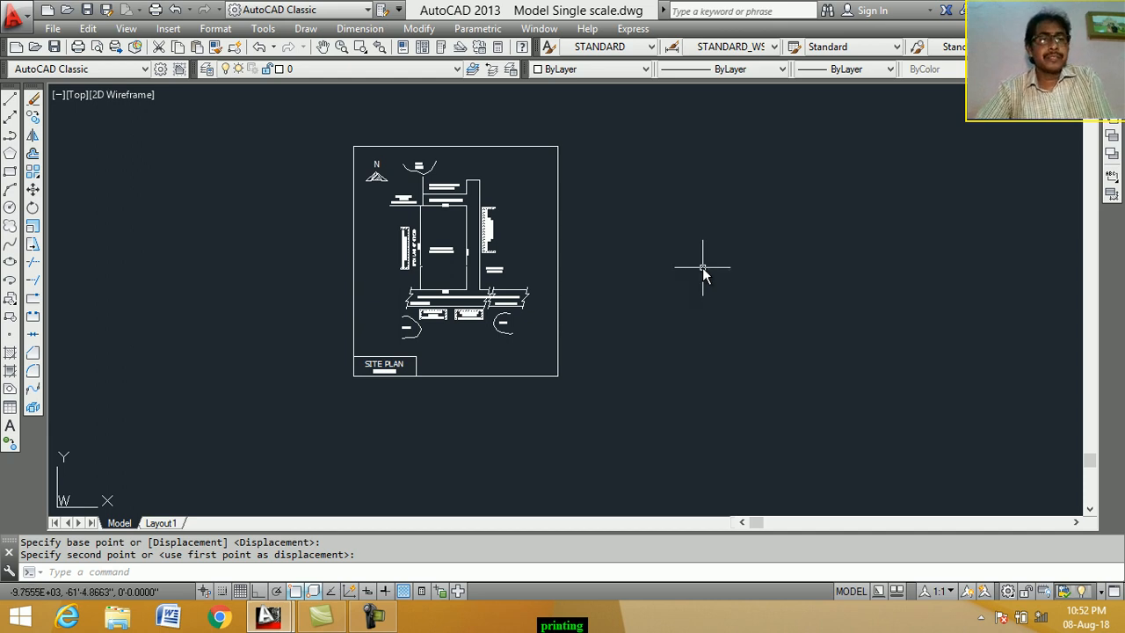
{"action": "mouse_move", "coordinate": [283, 165]}
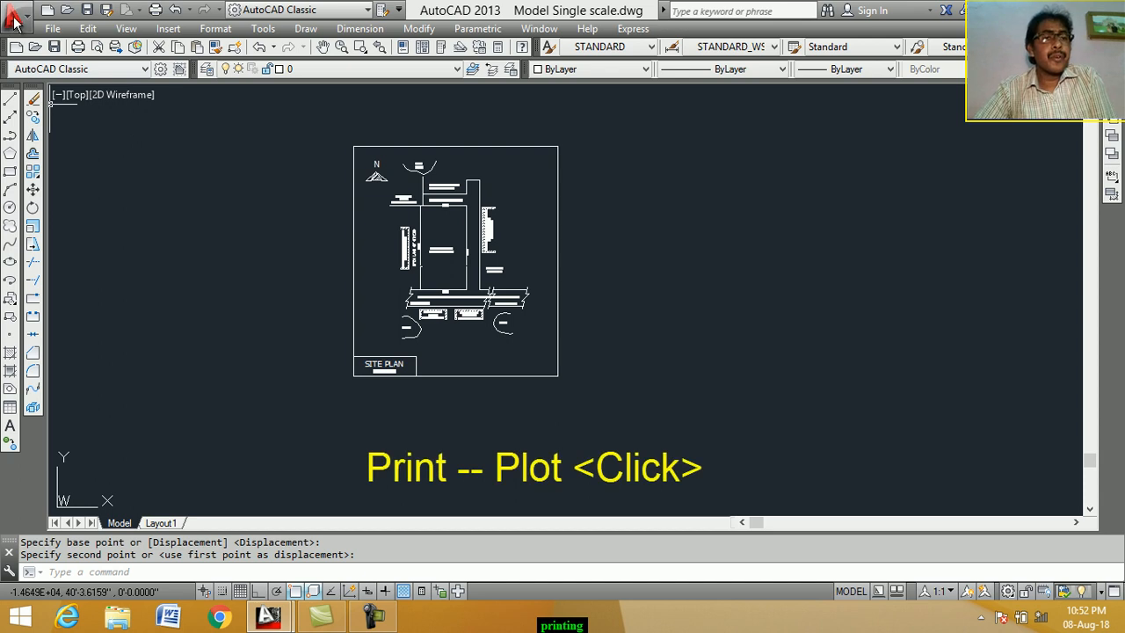
- Open the Plot - Model dialog from the Application menu's Print options
{"action": "left_click", "coordinate": [16, 9]}
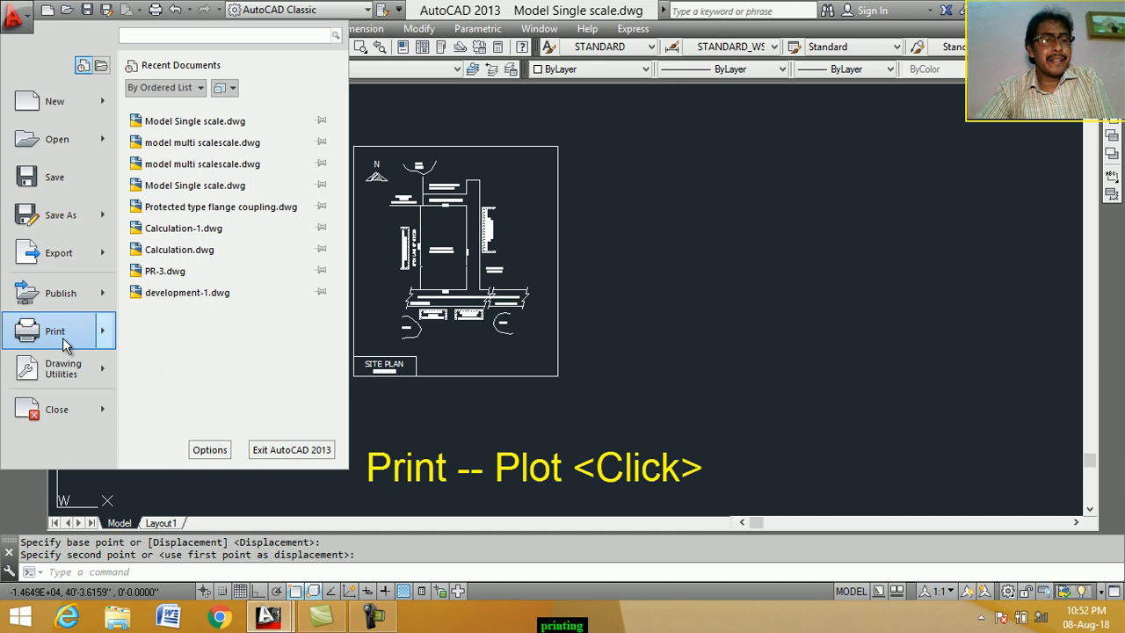
{"action": "left_click", "coordinate": [55, 331]}
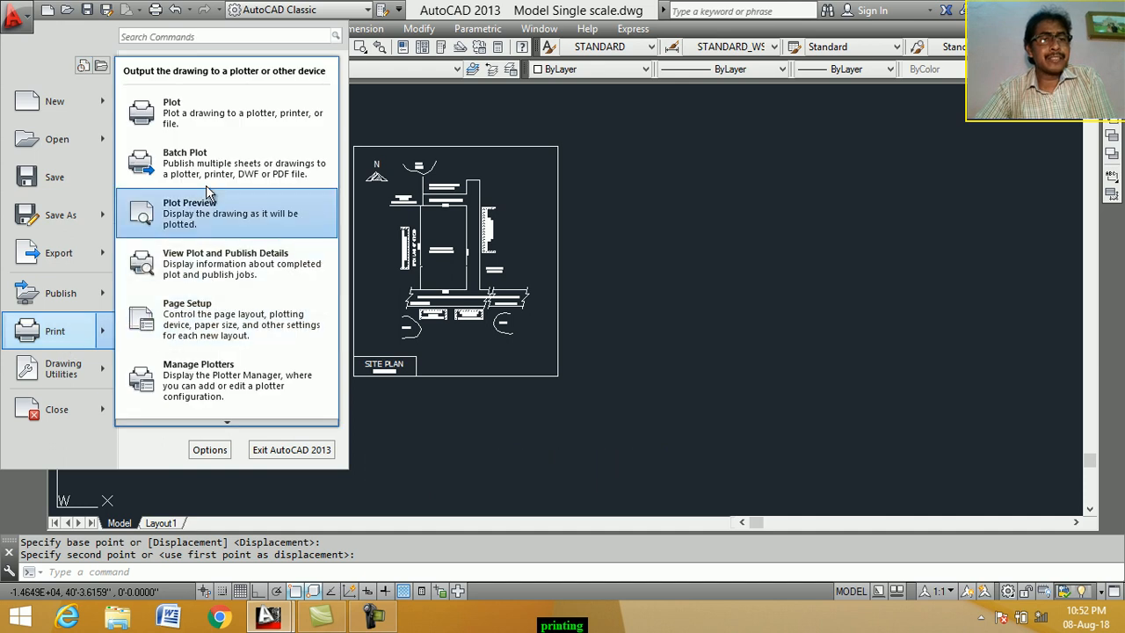
{"action": "mouse_move", "coordinate": [196, 113]}
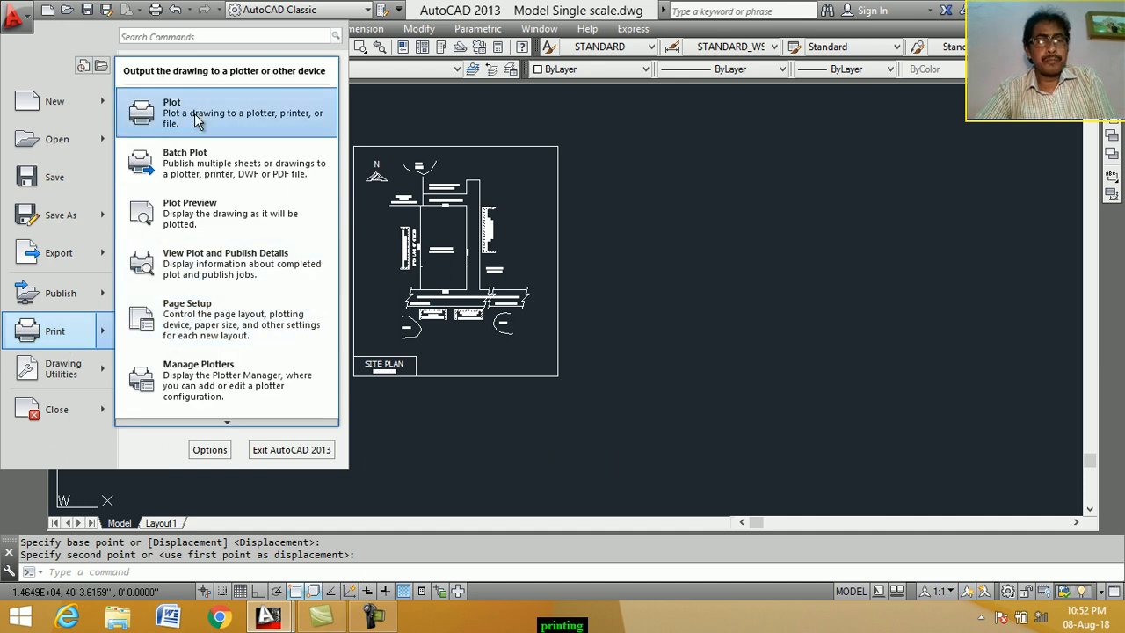
{"action": "left_click", "coordinate": [173, 112]}
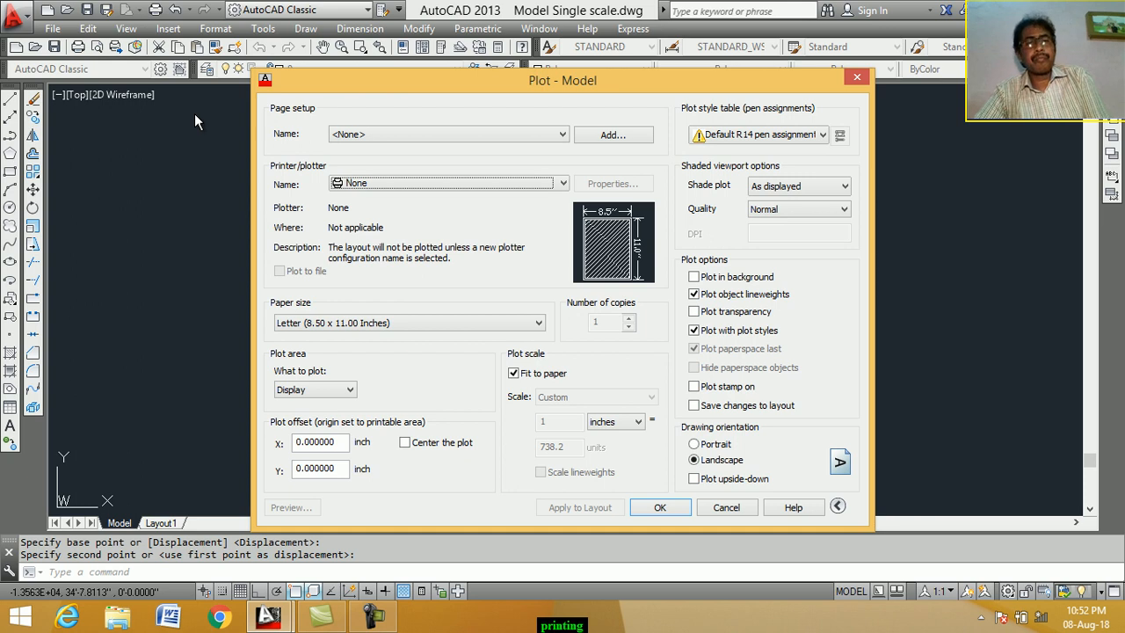
{"action": "mouse_move", "coordinate": [247, 173]}
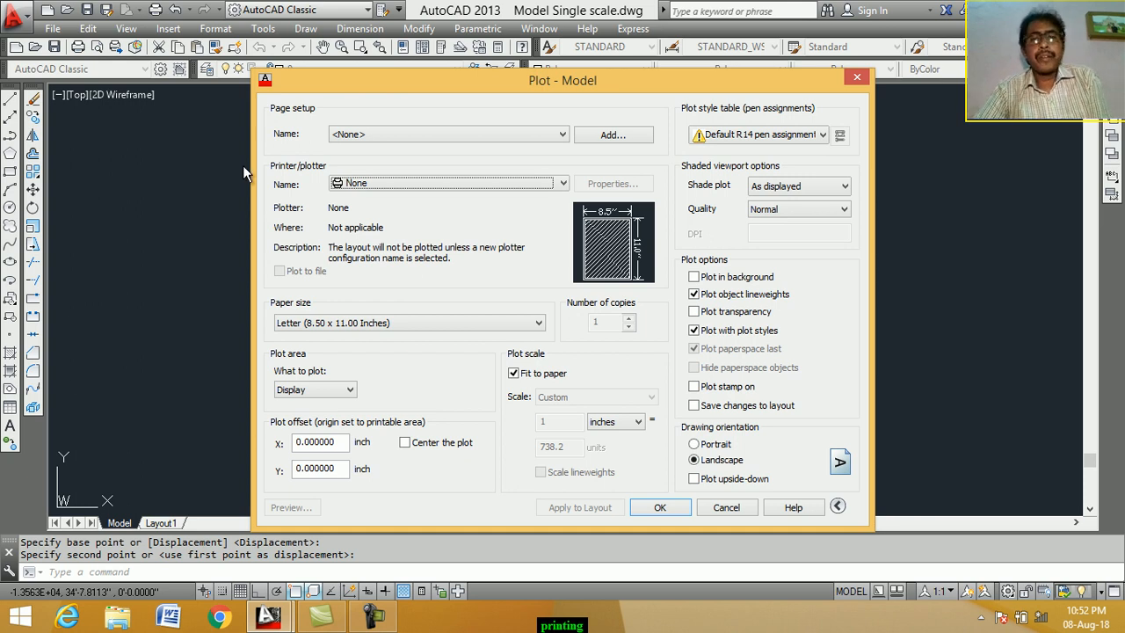
{"action": "mouse_move", "coordinate": [255, 81]}
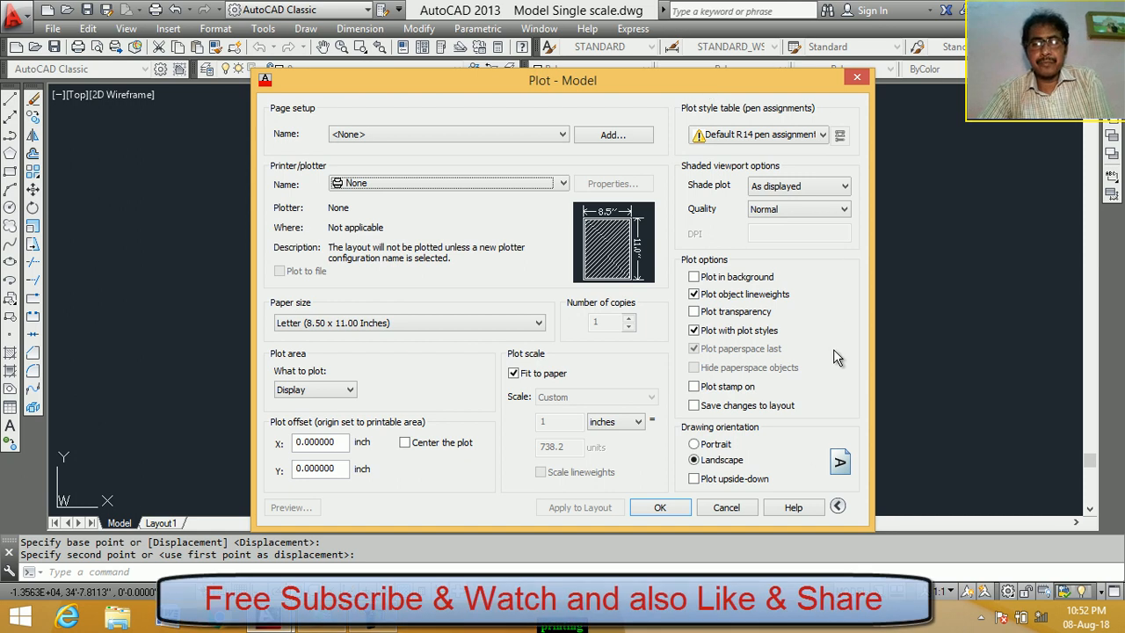
{"action": "mouse_move", "coordinate": [317, 157]}
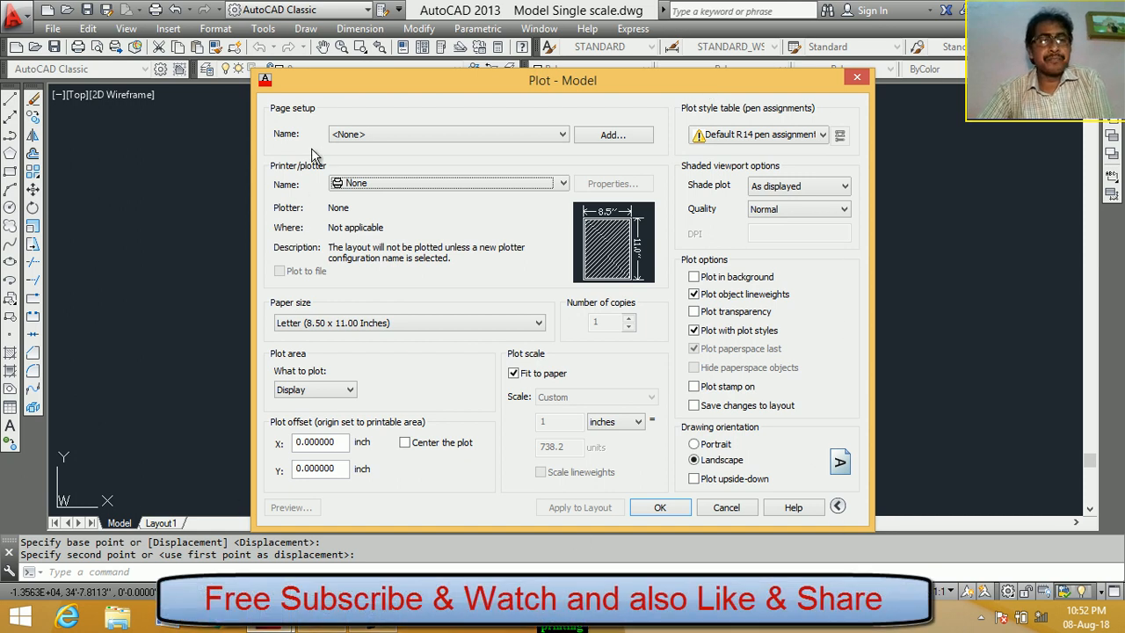
{"action": "mouse_move", "coordinate": [280, 186]}
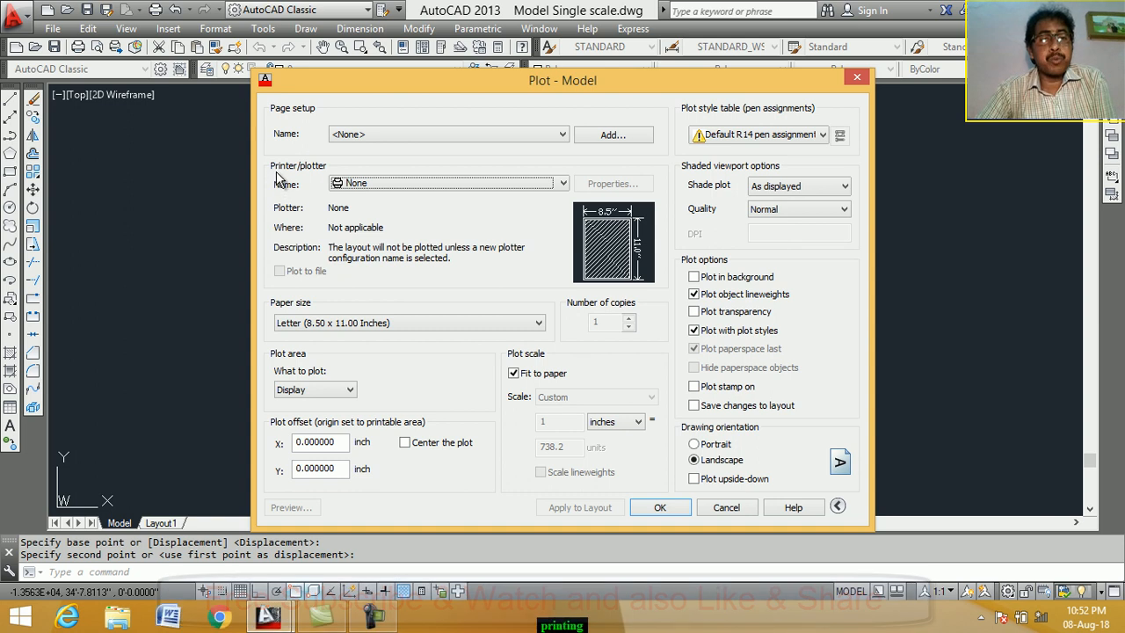
{"action": "mouse_move", "coordinate": [279, 210]}
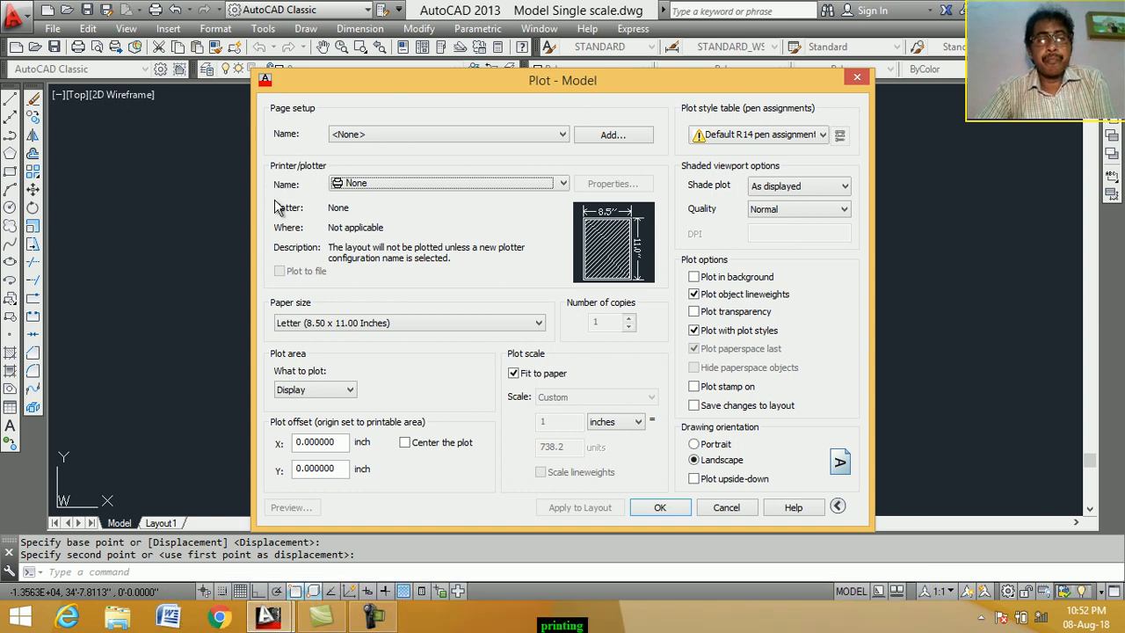
- Select the DWF6 ePlot.pc3 plotter with ISO expand A4 (210 x 297 mm) paper
{"action": "left_click", "coordinate": [449, 183]}
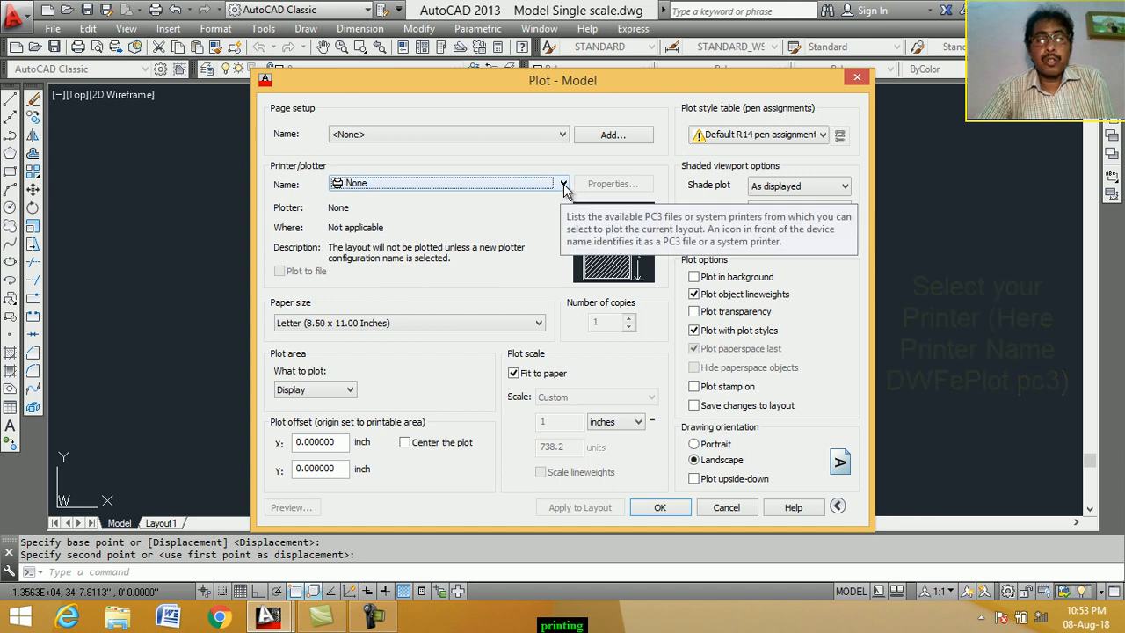
{"action": "left_click", "coordinate": [563, 184]}
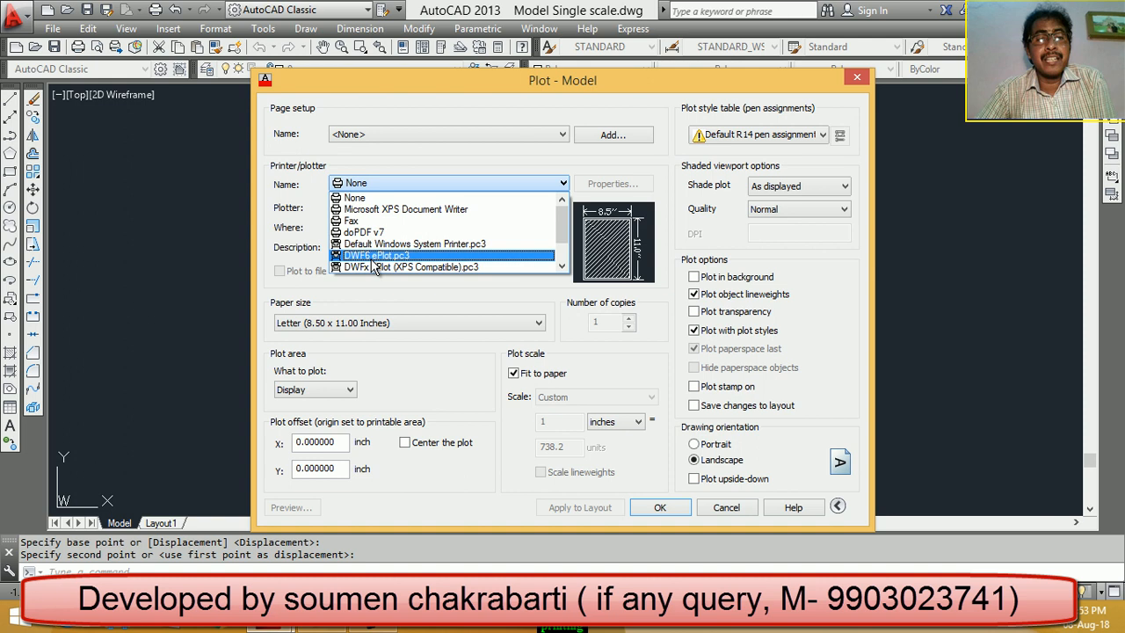
{"action": "mouse_move", "coordinate": [393, 268]}
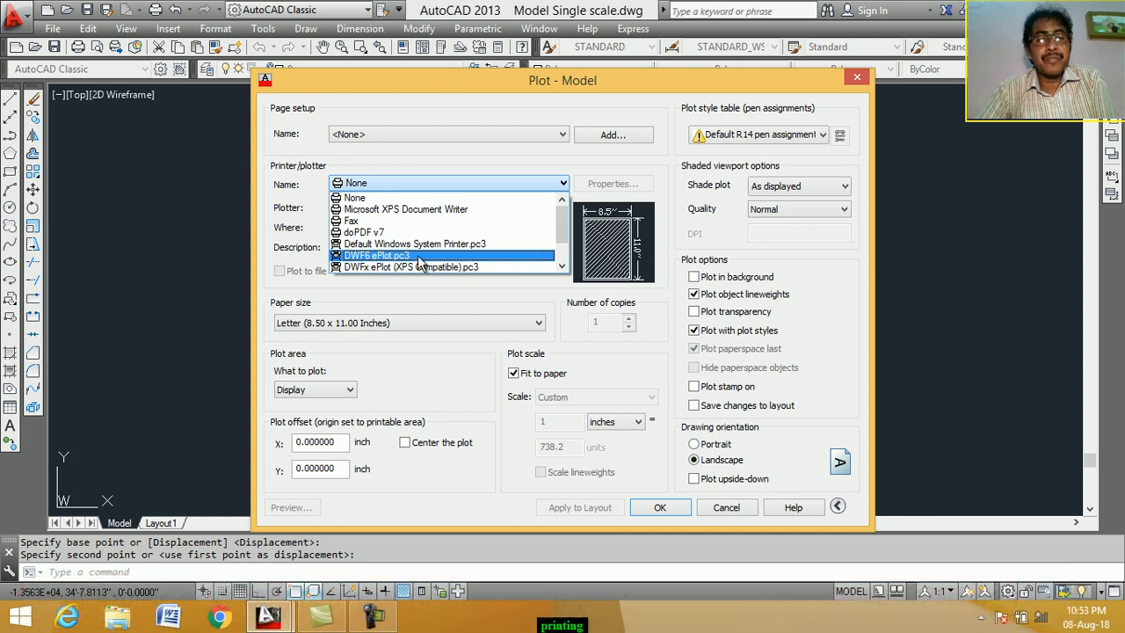
{"action": "left_click", "coordinate": [378, 255]}
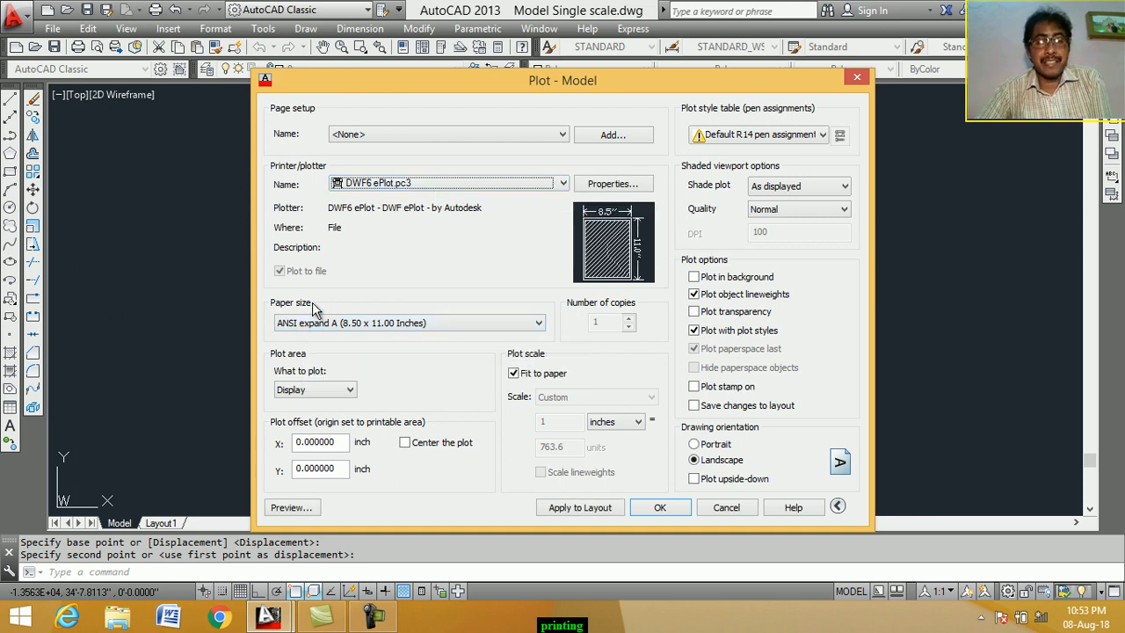
{"action": "mouse_move", "coordinate": [540, 327]}
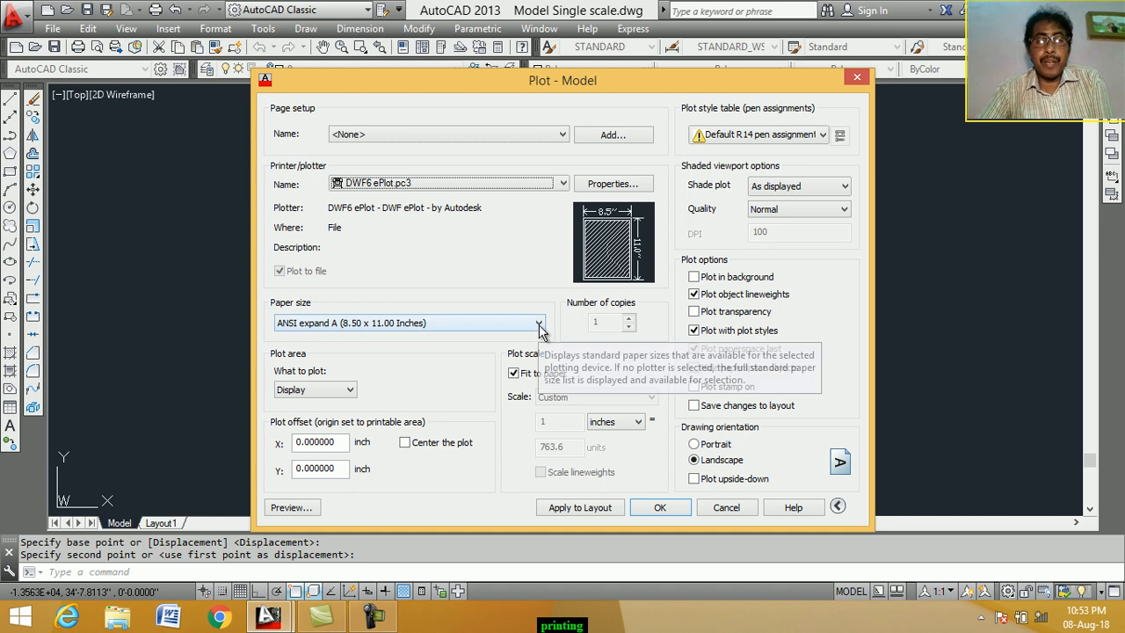
{"action": "left_click", "coordinate": [539, 323]}
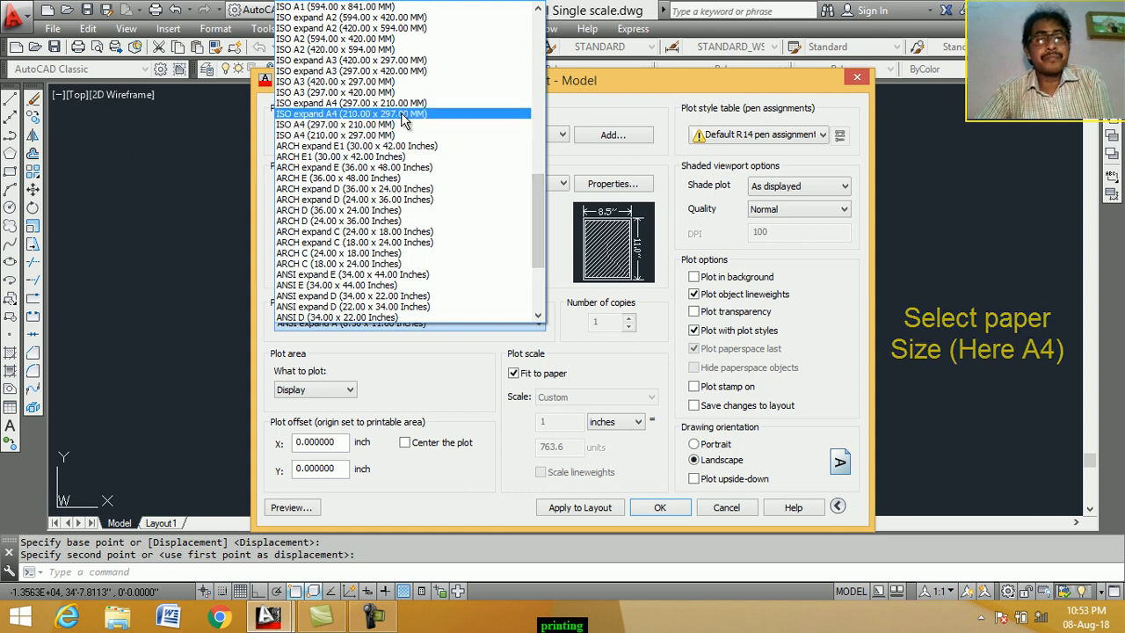
{"action": "left_click", "coordinate": [351, 113]}
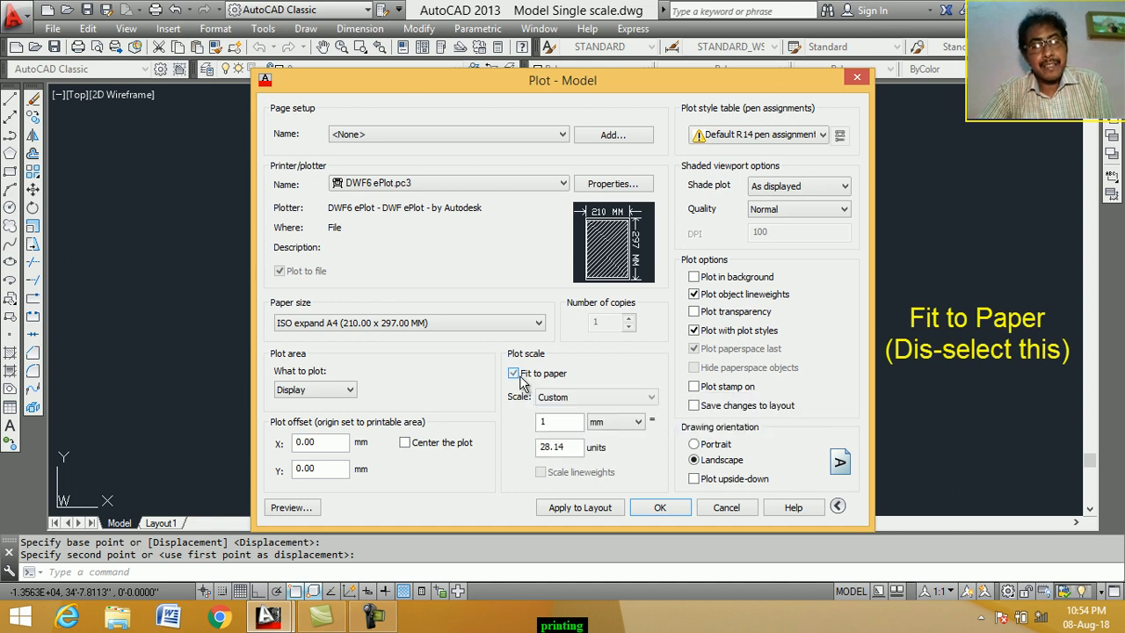
- Turn off Fit to paper and set a custom scale of 1 inch = 240 units
{"action": "left_click", "coordinate": [514, 373]}
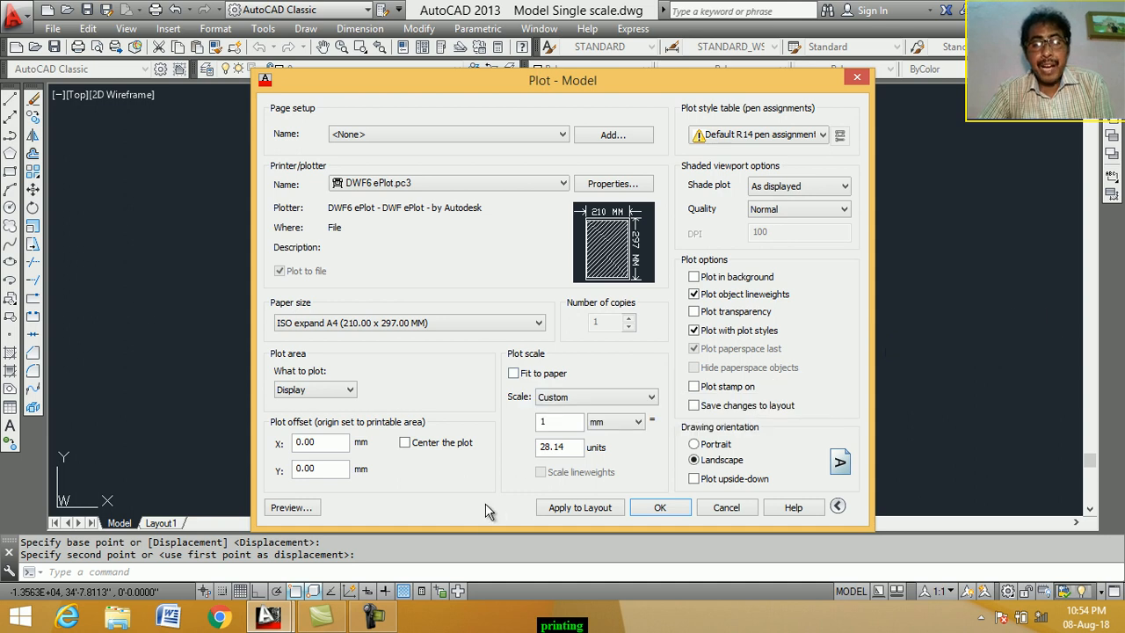
{"action": "mouse_move", "coordinate": [520, 414]}
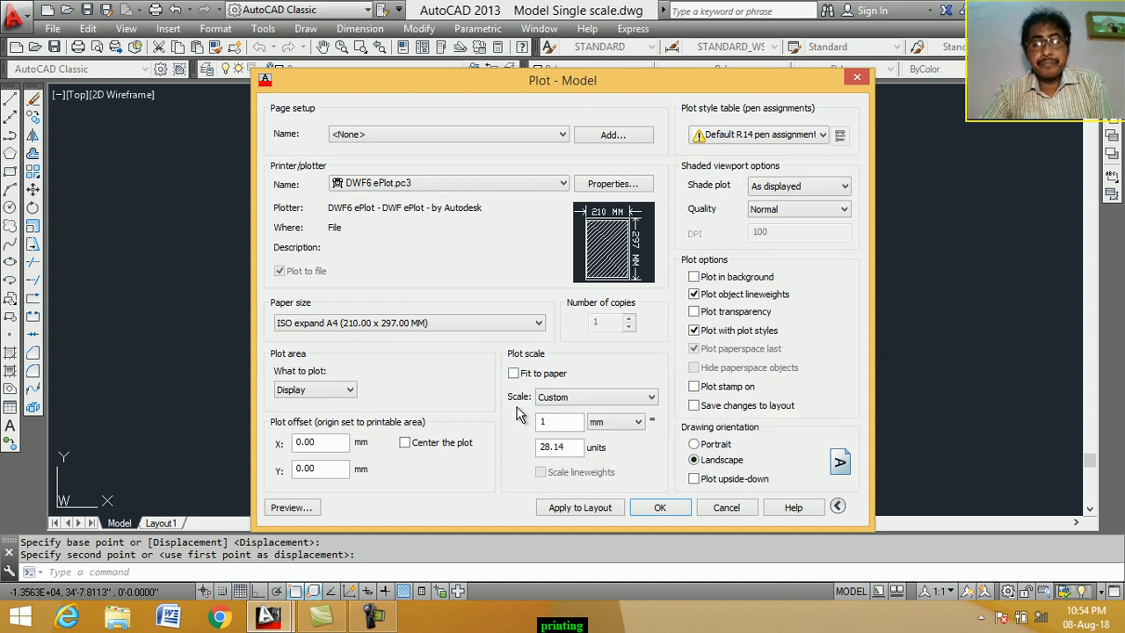
{"action": "mouse_move", "coordinate": [596, 396]}
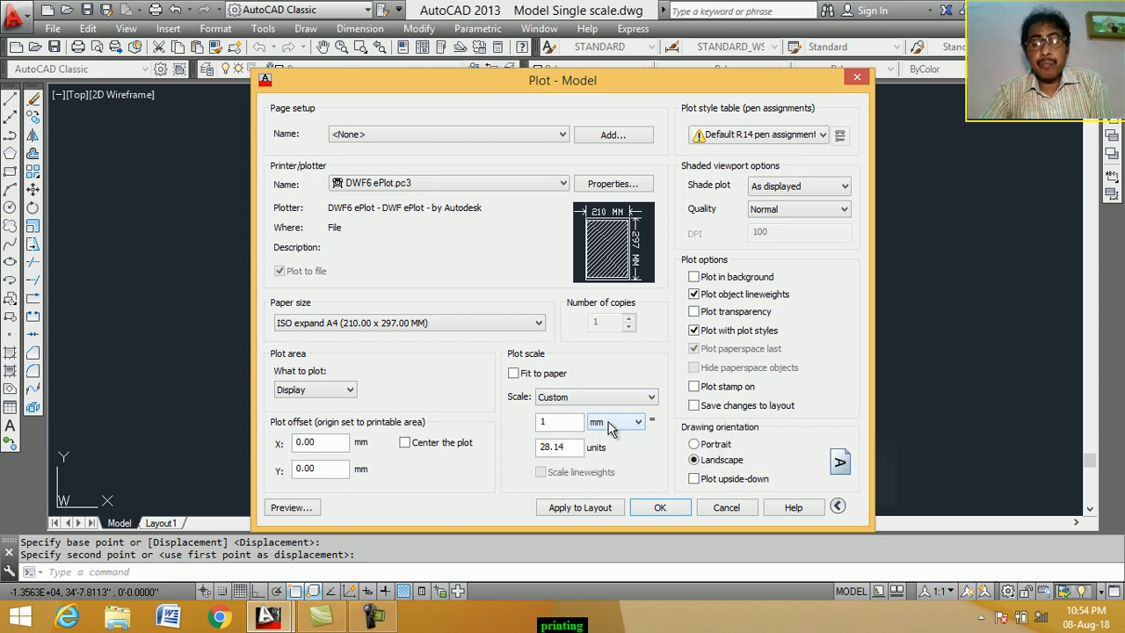
{"action": "mouse_move", "coordinate": [615, 422]}
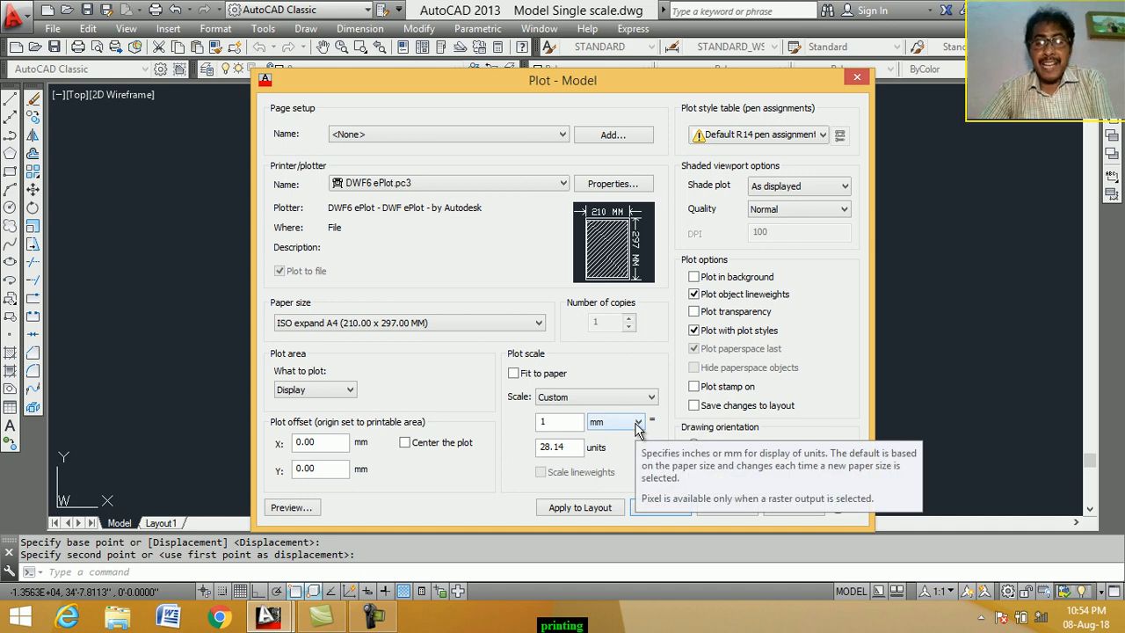
{"action": "mouse_move", "coordinate": [639, 431]}
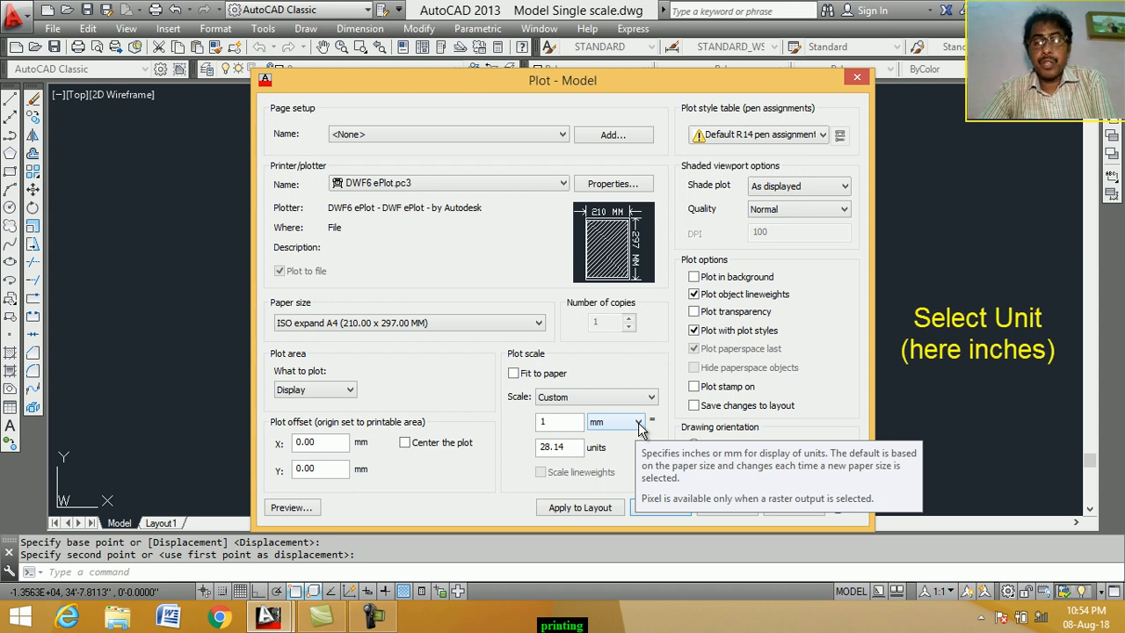
{"action": "left_click", "coordinate": [637, 423]}
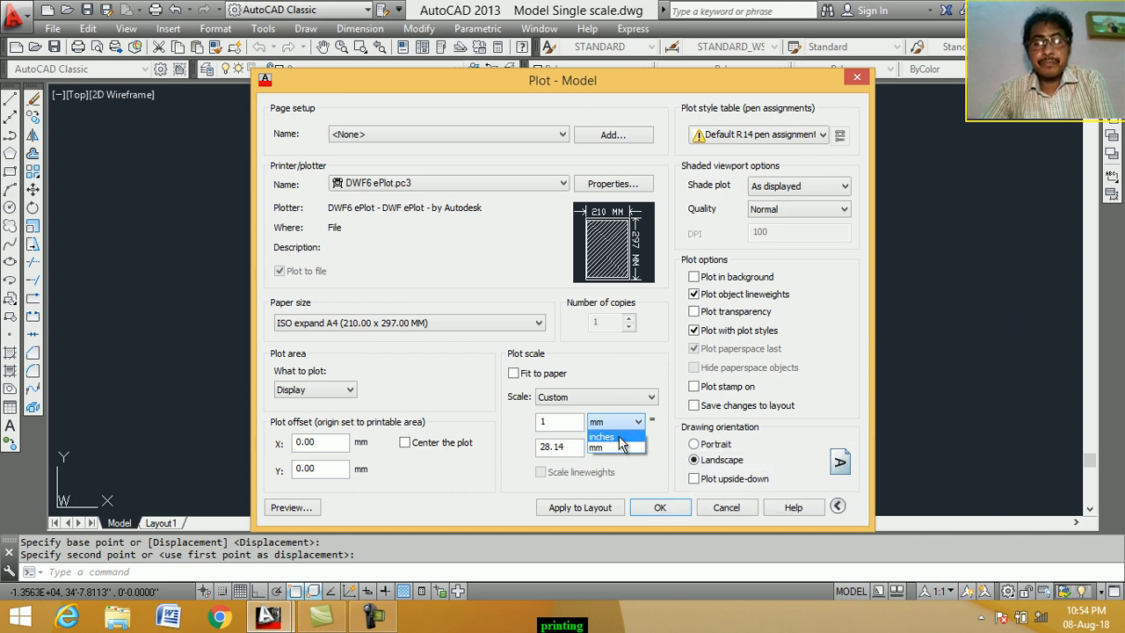
{"action": "left_click", "coordinate": [602, 437]}
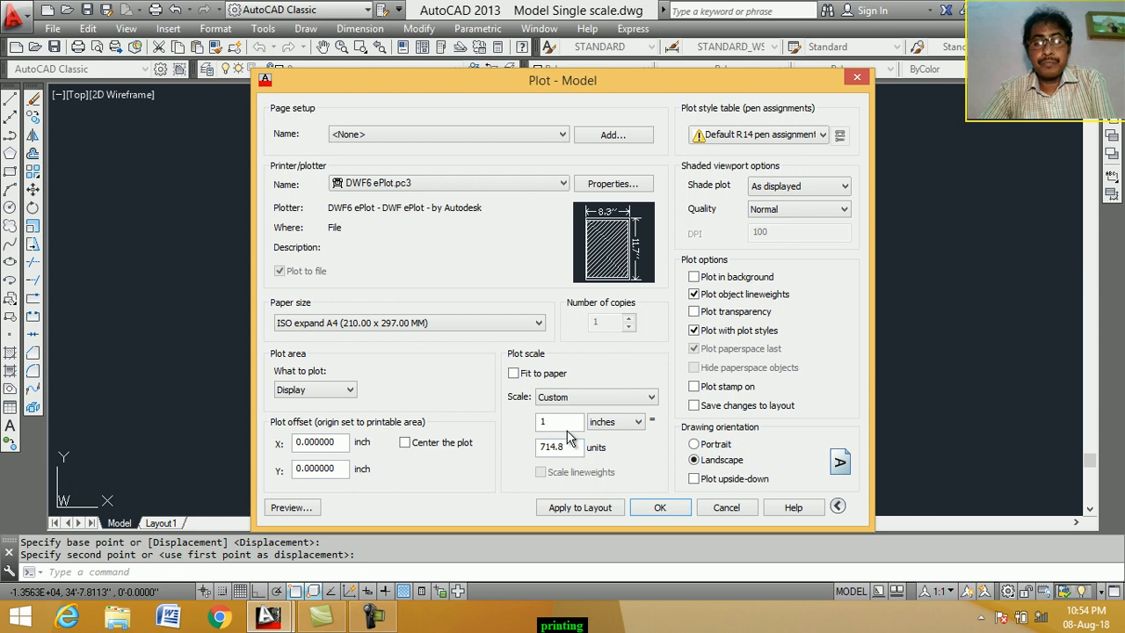
{"action": "mouse_move", "coordinate": [558, 422]}
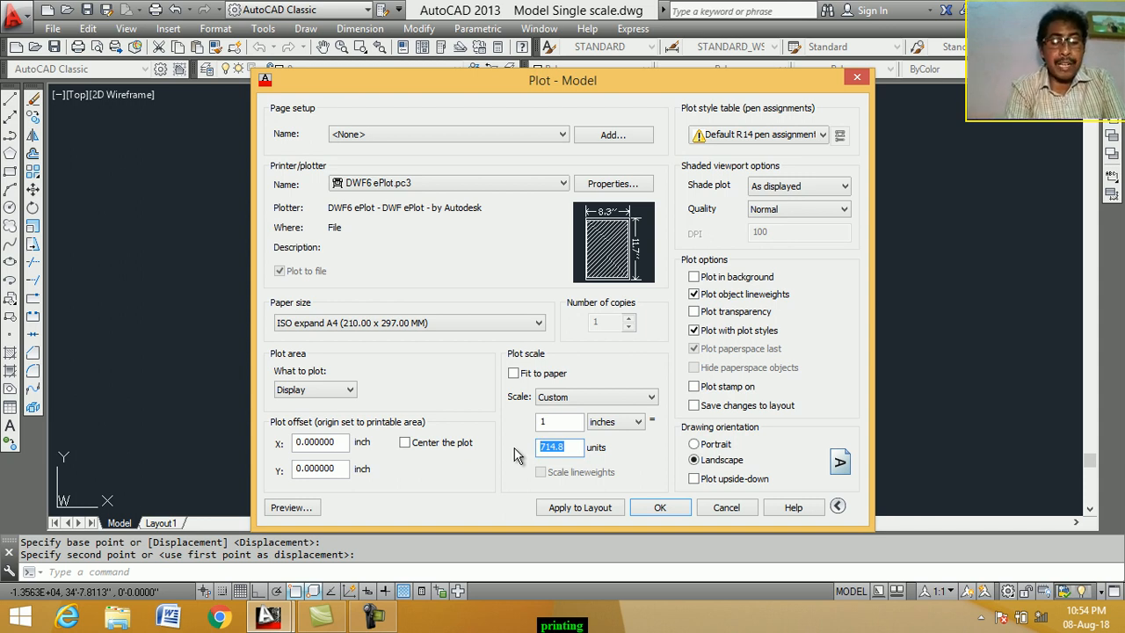
{"action": "type", "text": "240"}
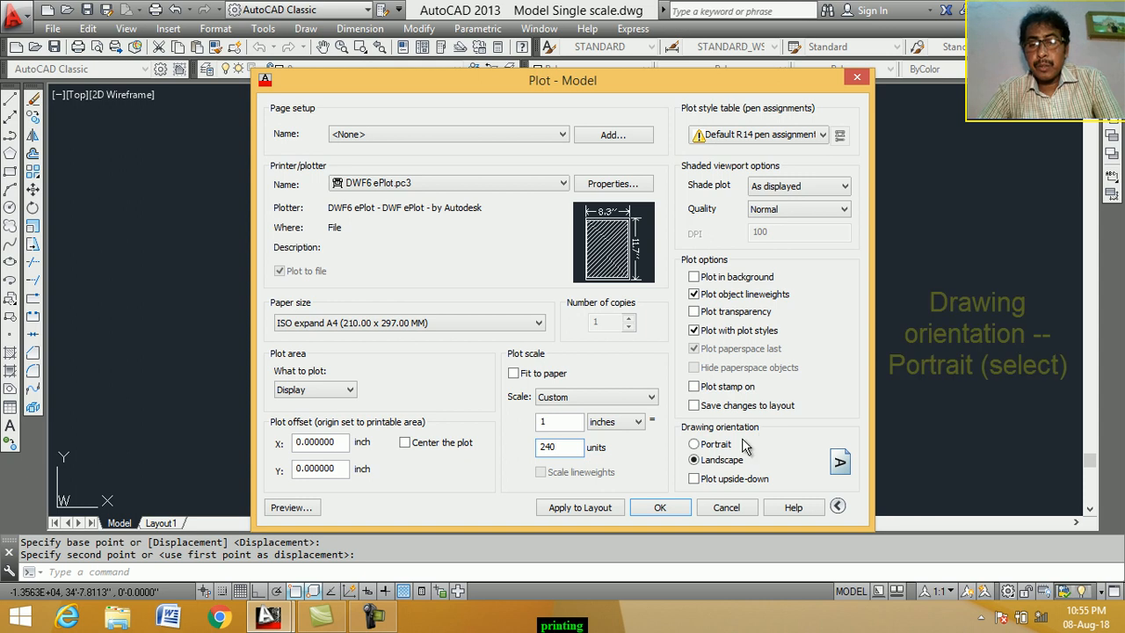
{"action": "mouse_move", "coordinate": [721, 458]}
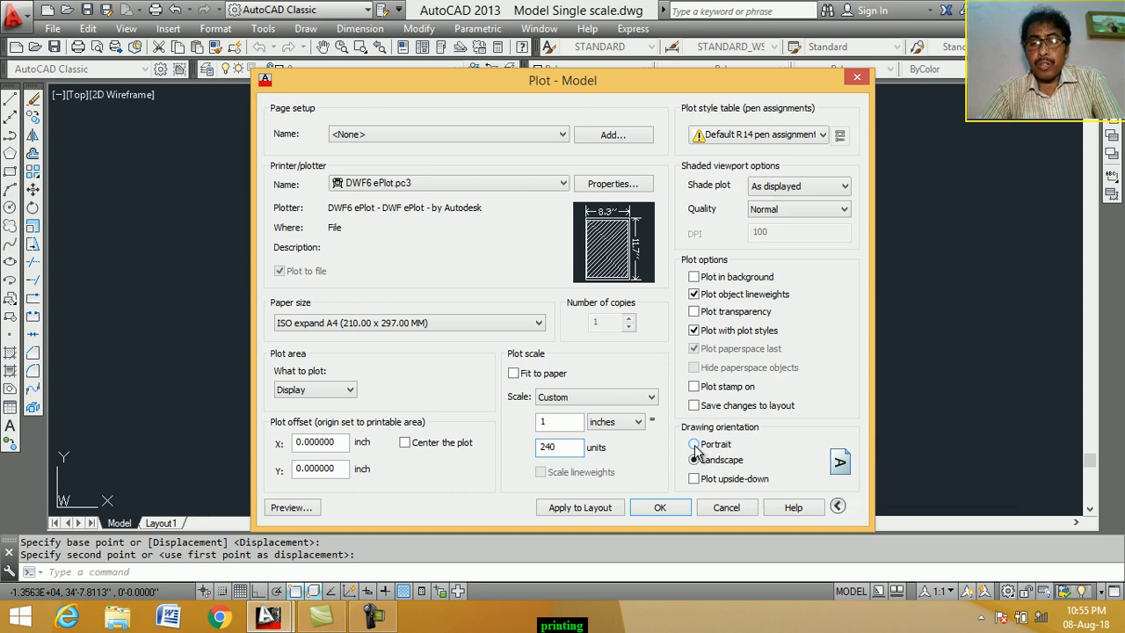
- Set the drawing orientation to Portrait after briefly toggling back to landscape
{"action": "left_click", "coordinate": [694, 460]}
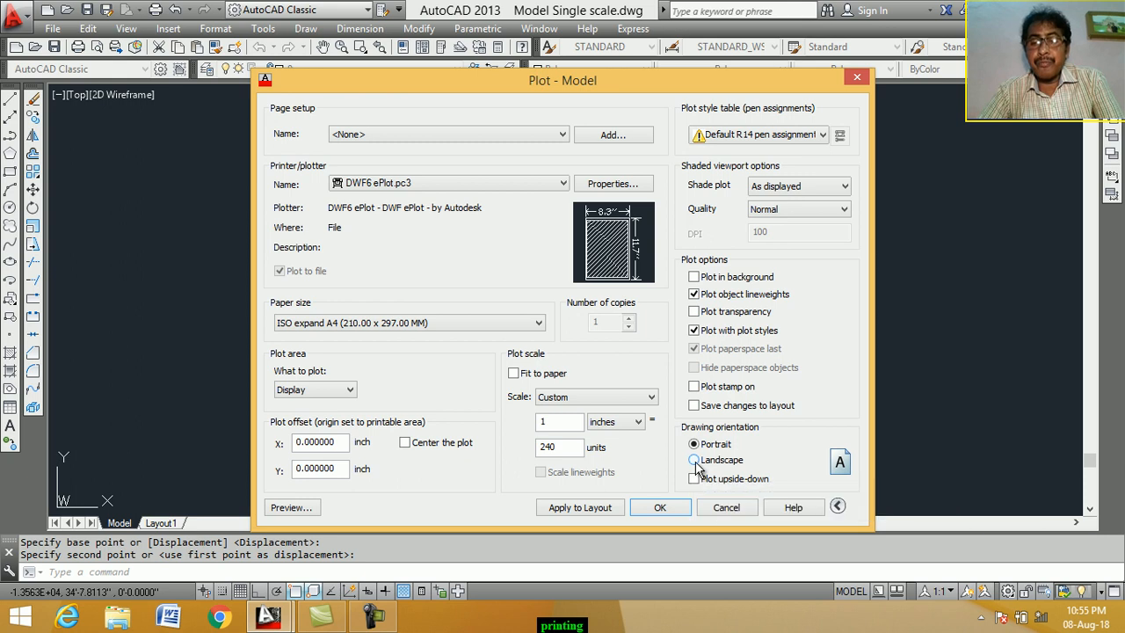
{"action": "left_click", "coordinate": [695, 460]}
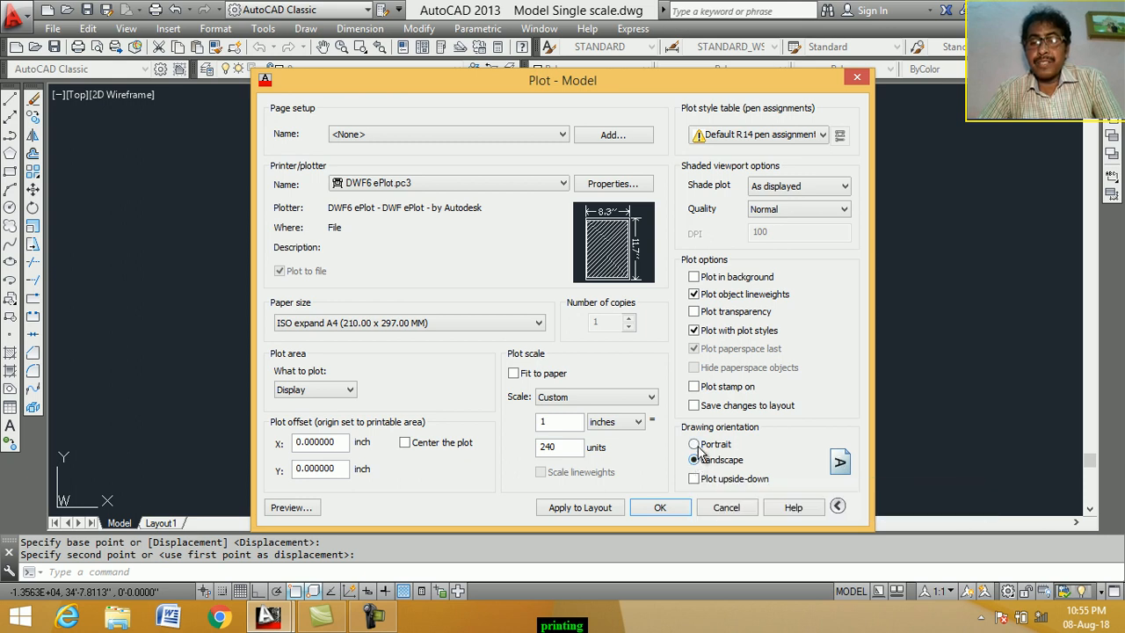
{"action": "left_click", "coordinate": [695, 444]}
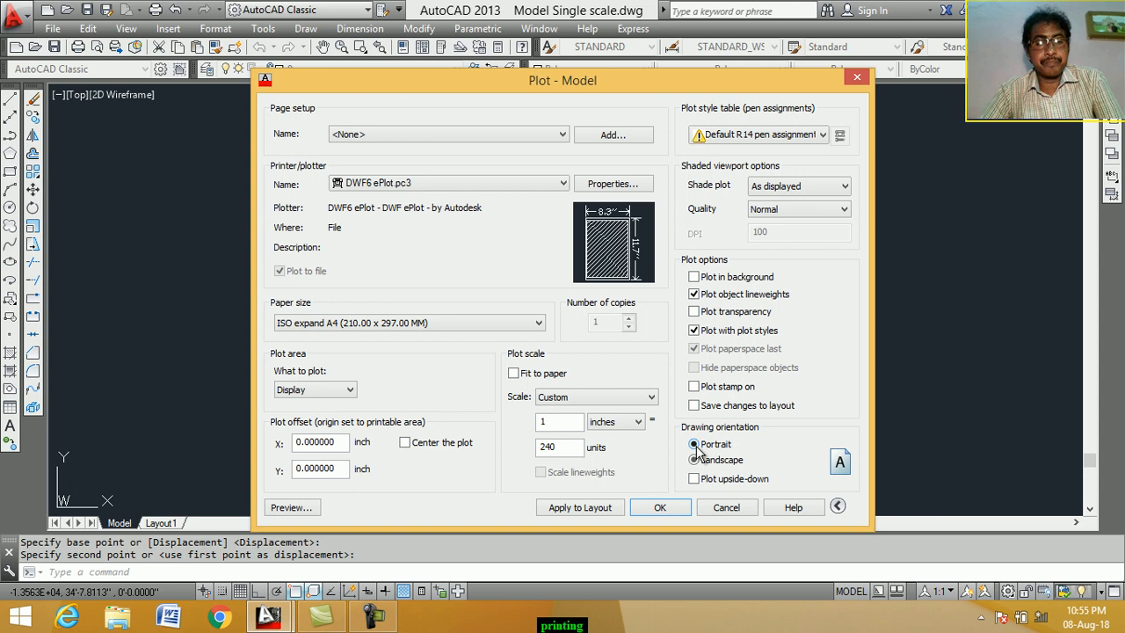
{"action": "mouse_move", "coordinate": [694, 444]}
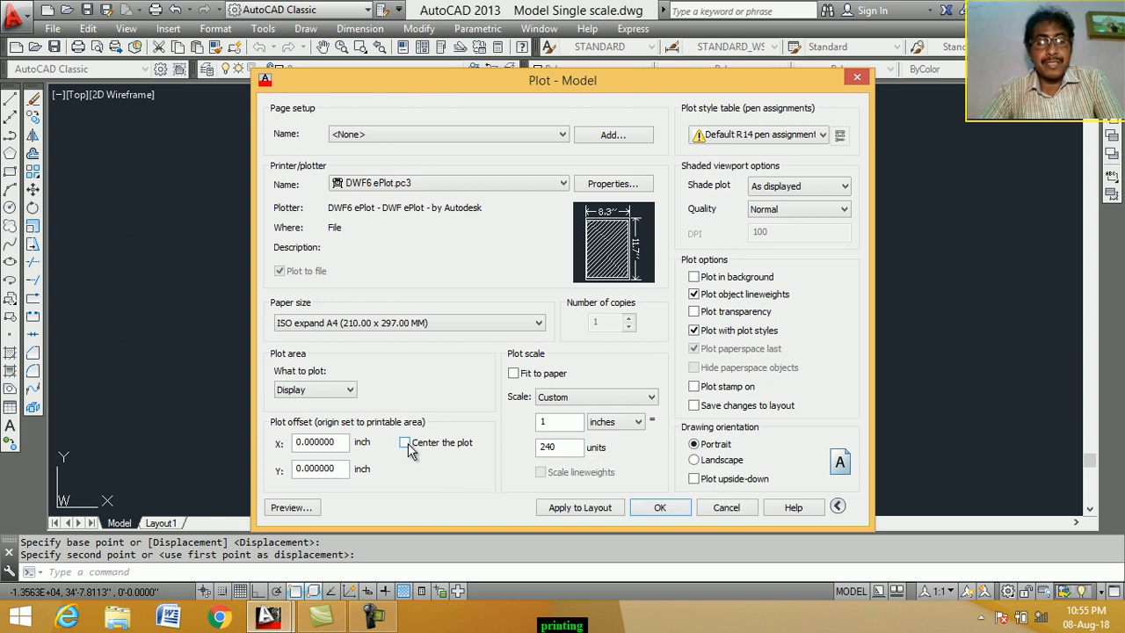
{"action": "mouse_move", "coordinate": [405, 442]}
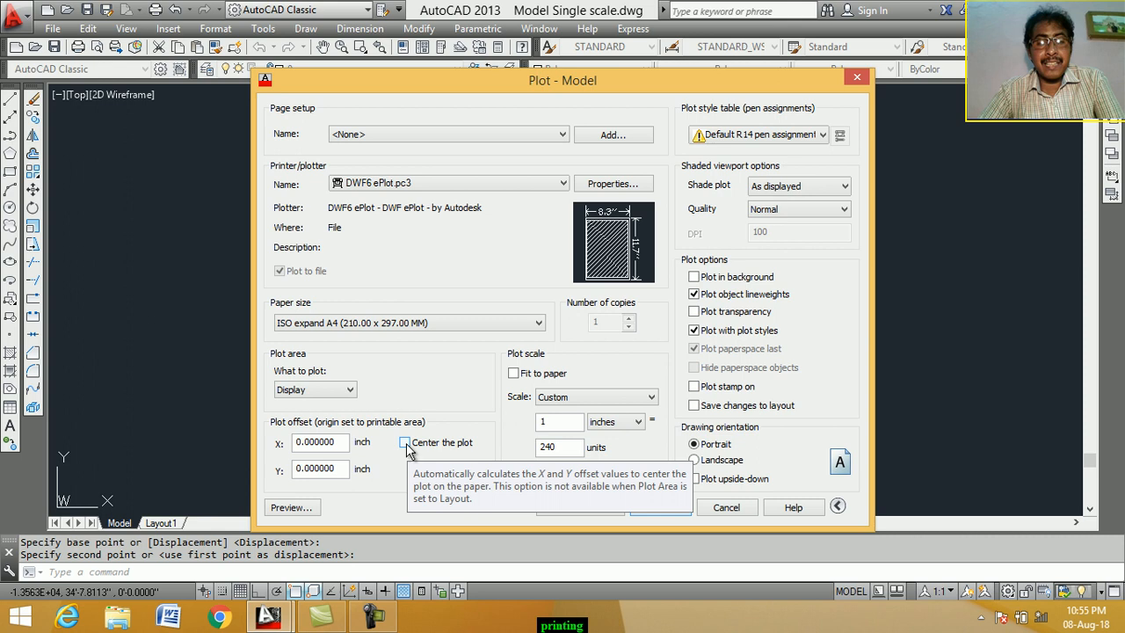
- Turn on Center the plot so the plot offsets are calculated automatically
{"action": "left_click", "coordinate": [405, 442]}
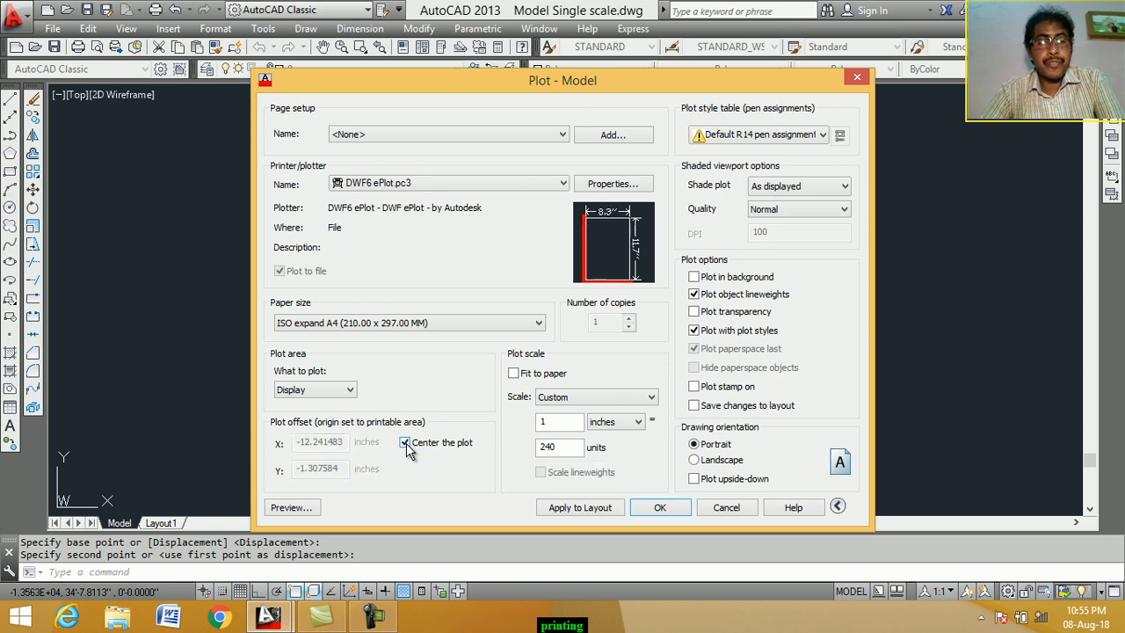
{"action": "mouse_move", "coordinate": [407, 442]}
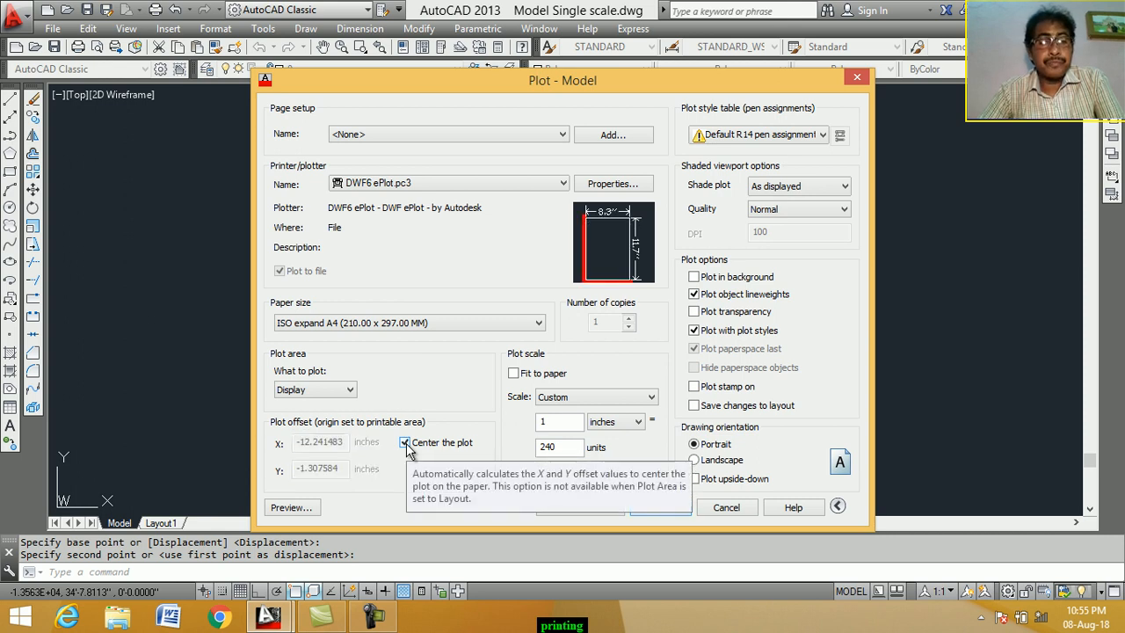
{"action": "left_click", "coordinate": [404, 441]}
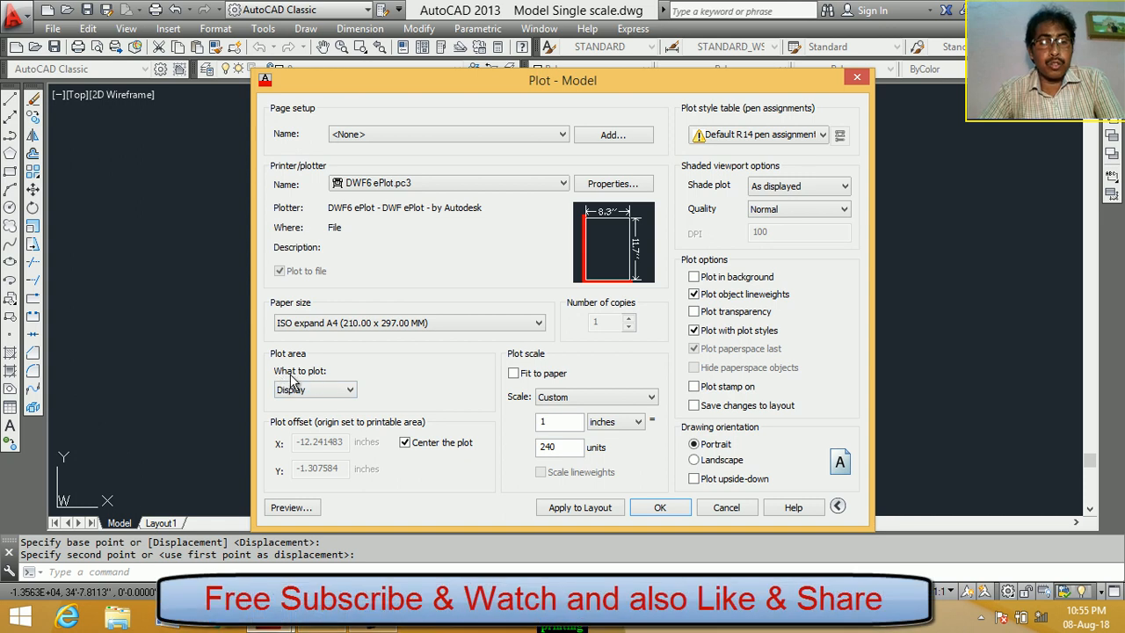
{"action": "mouse_move", "coordinate": [305, 384]}
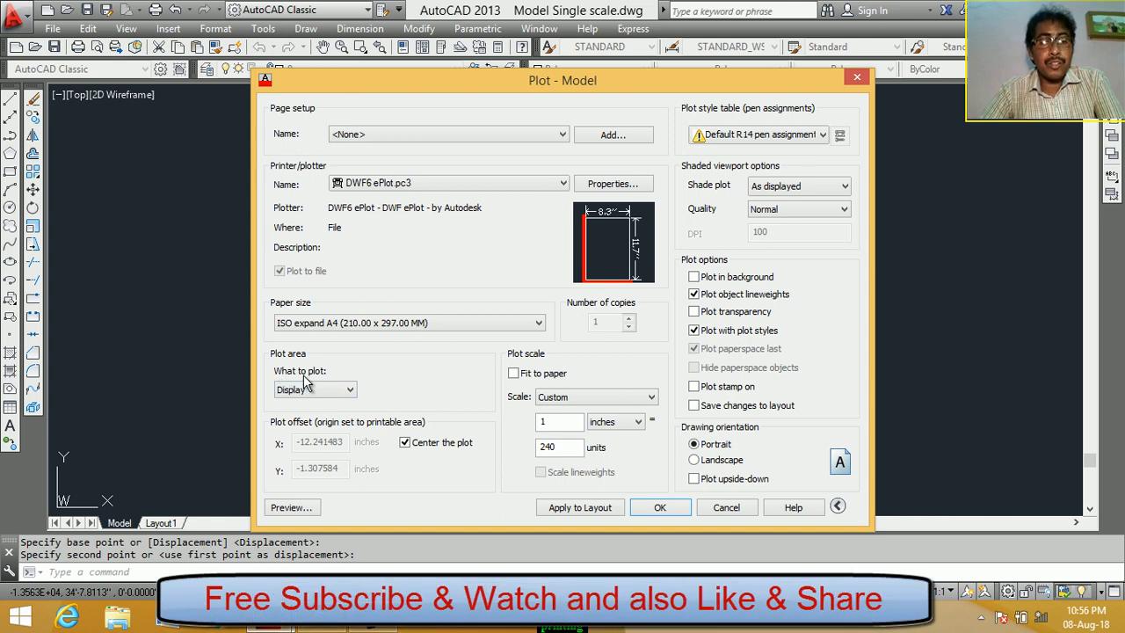
{"action": "mouse_move", "coordinate": [314, 389]}
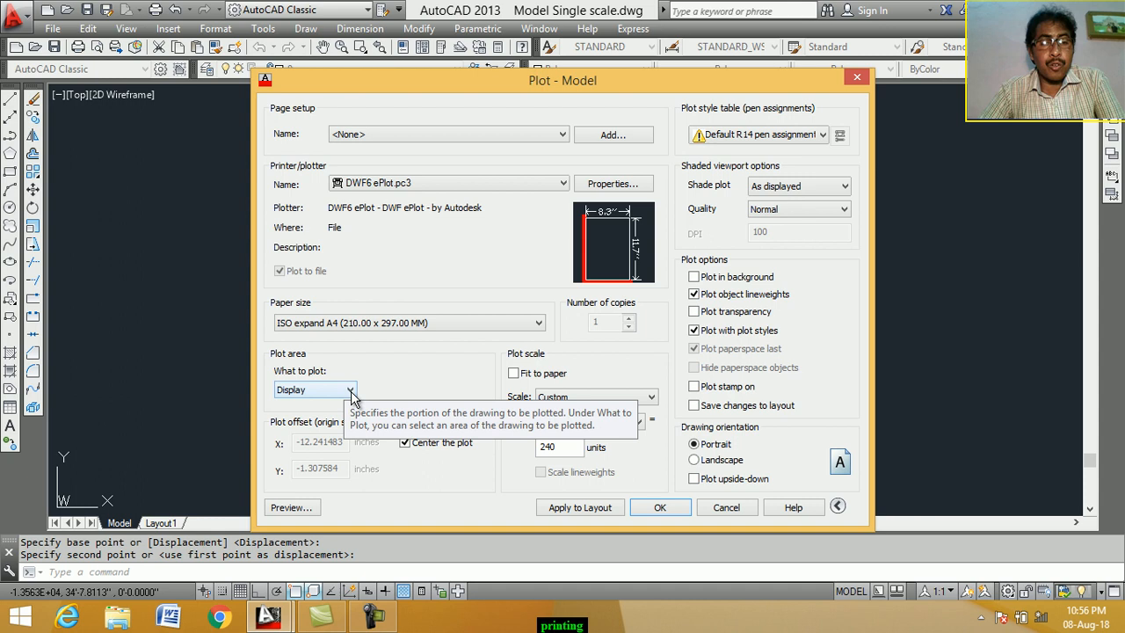
- Choose Window as the plot area and pick the border's lower-left corner
{"action": "left_click", "coordinate": [350, 390]}
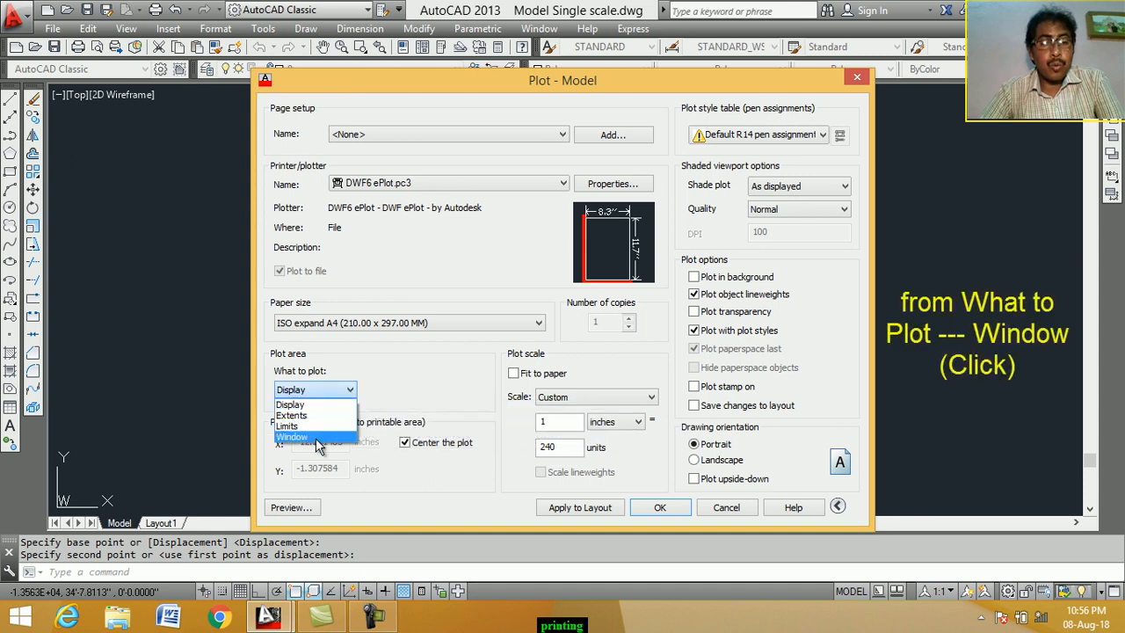
{"action": "left_click", "coordinate": [293, 437]}
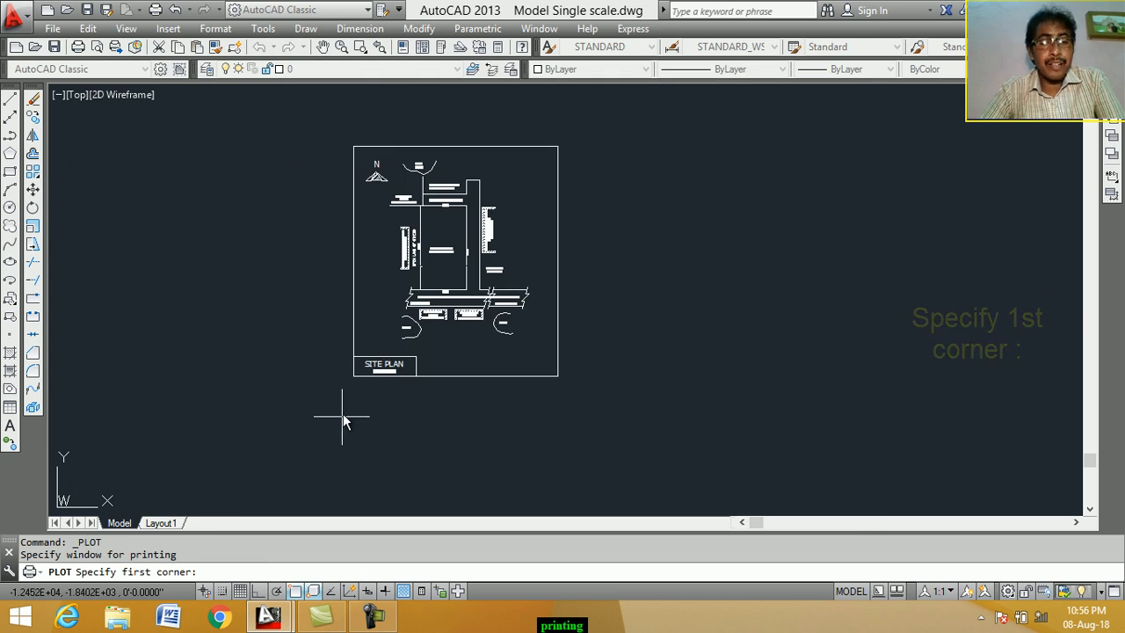
{"action": "mouse_move", "coordinate": [354, 377]}
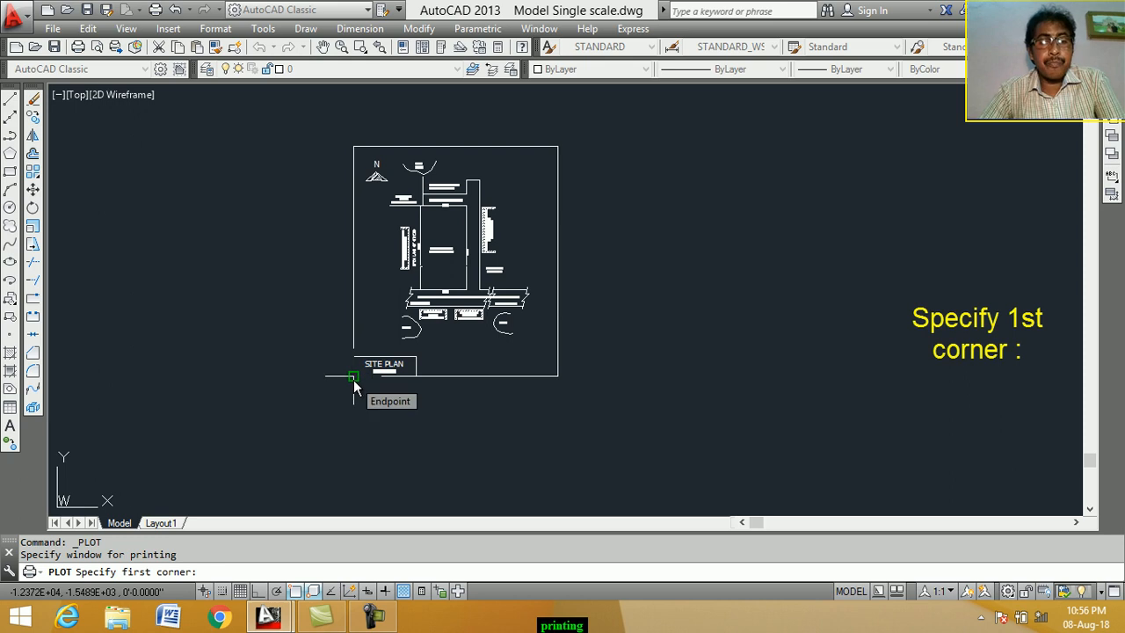
{"action": "left_click", "coordinate": [353, 375]}
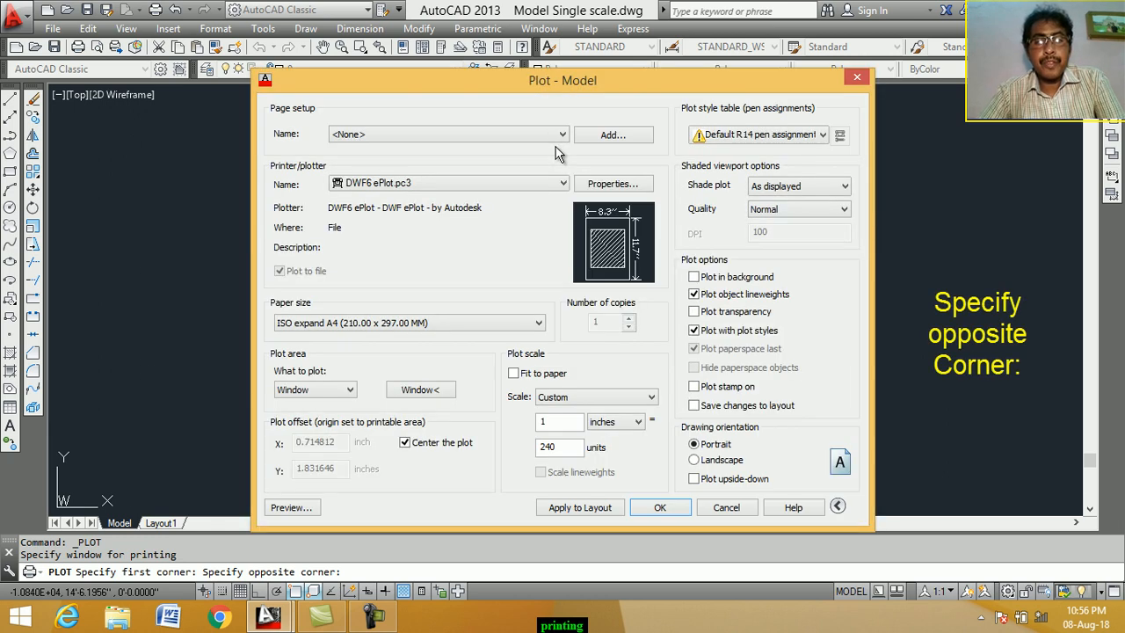
{"action": "mouse_move", "coordinate": [458, 340]}
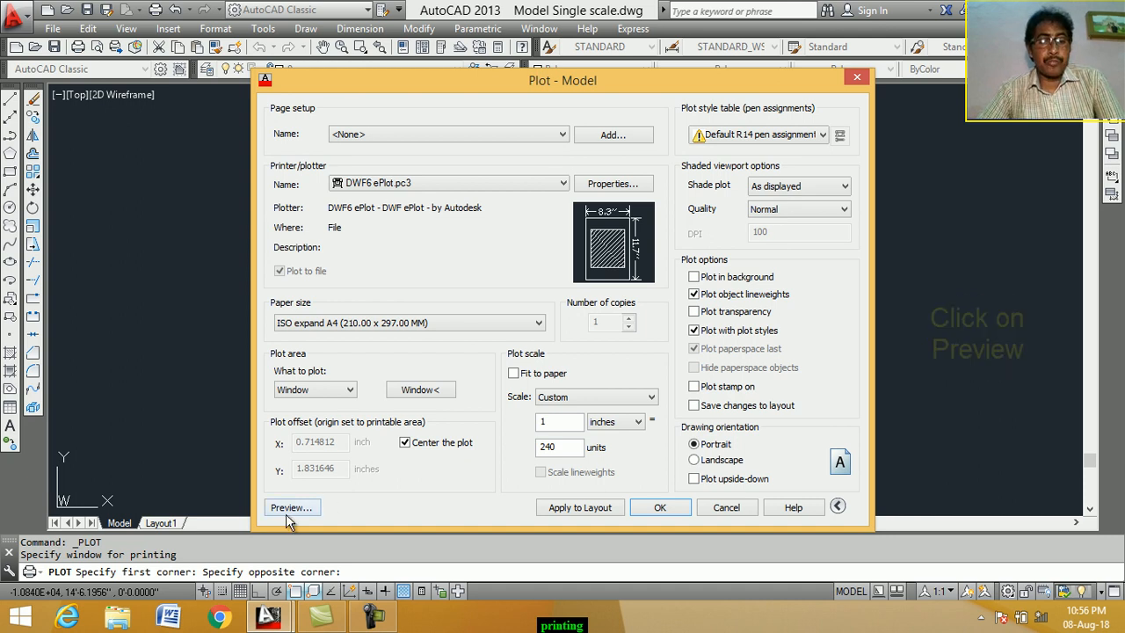
{"action": "mouse_move", "coordinate": [291, 507]}
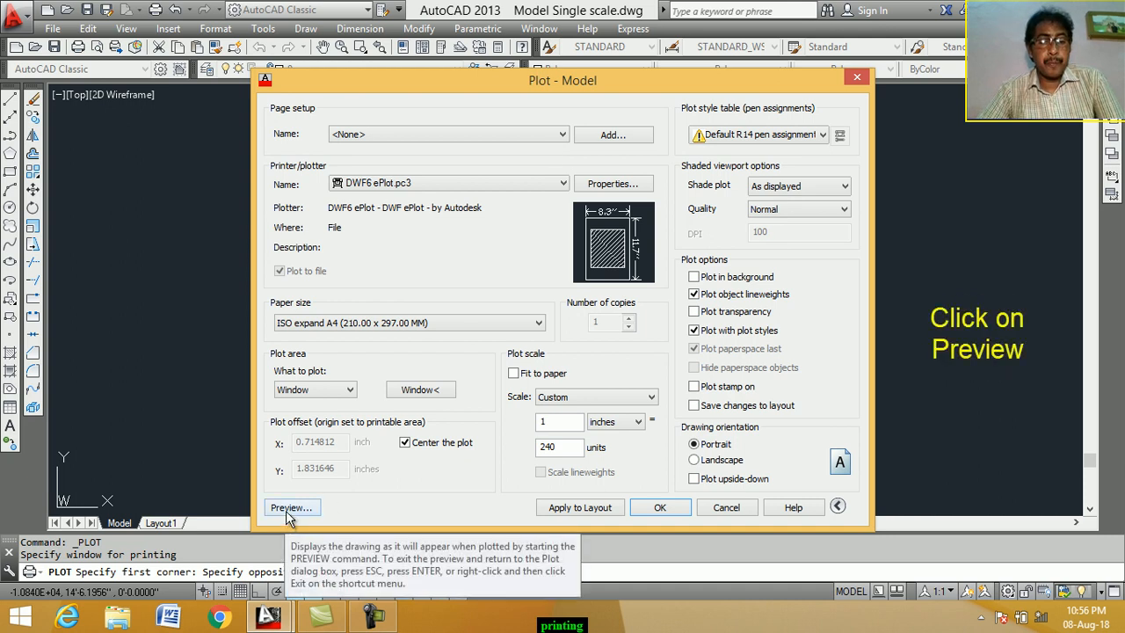
{"action": "left_click", "coordinate": [290, 507]}
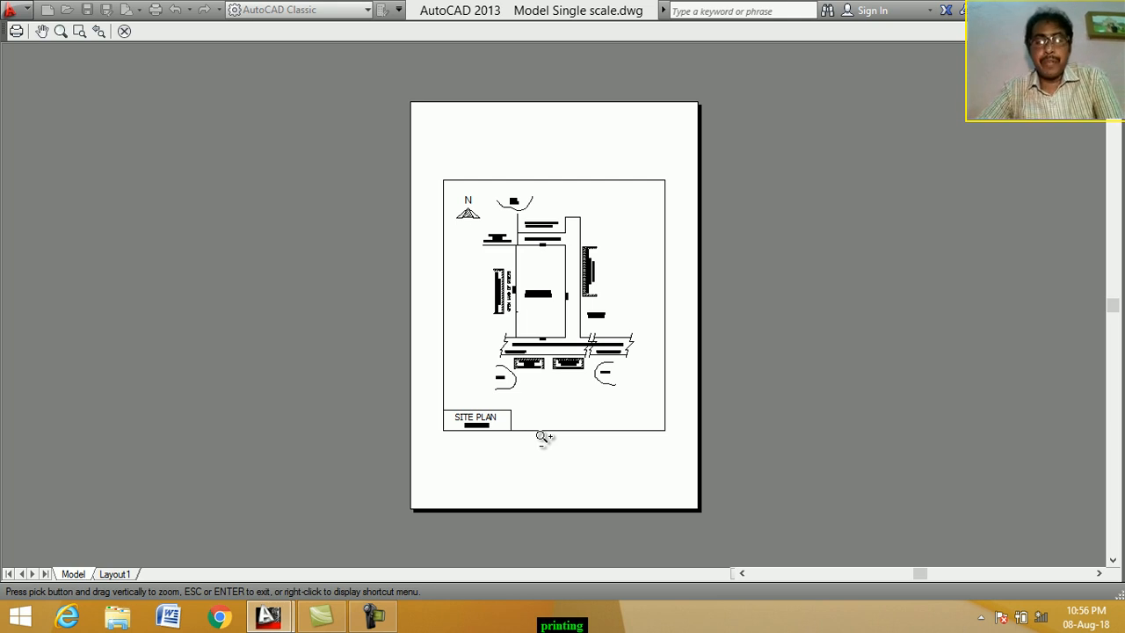
{"action": "mouse_move", "coordinate": [569, 406]}
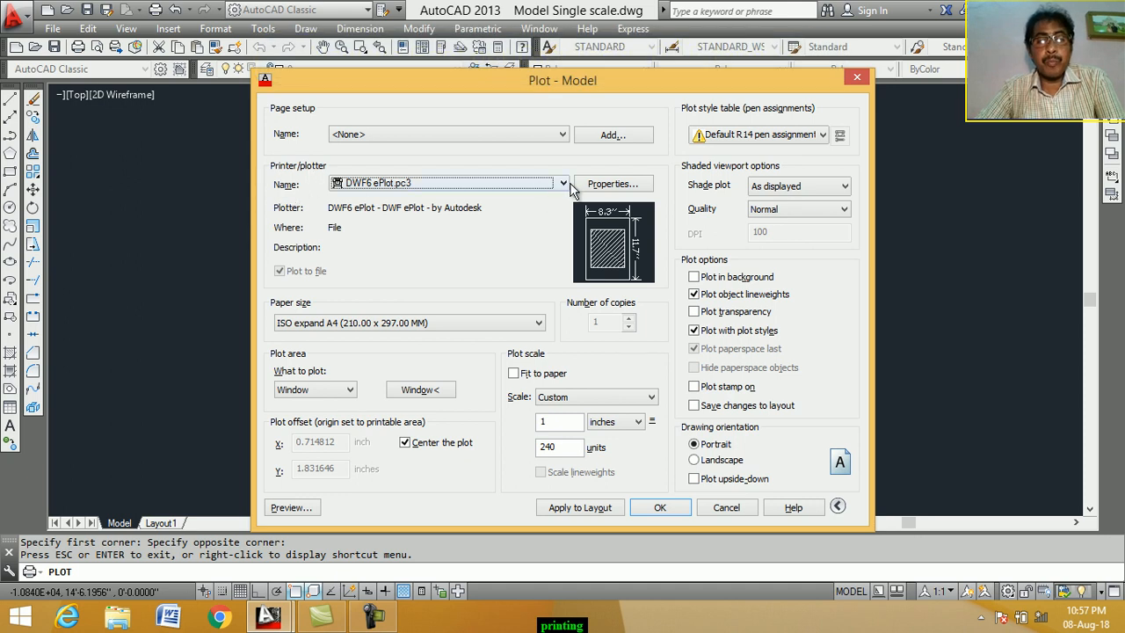
- Select the DWG To PDF.pc3 plotter and confirm the plot settings with OK
{"action": "left_click", "coordinate": [560, 183]}
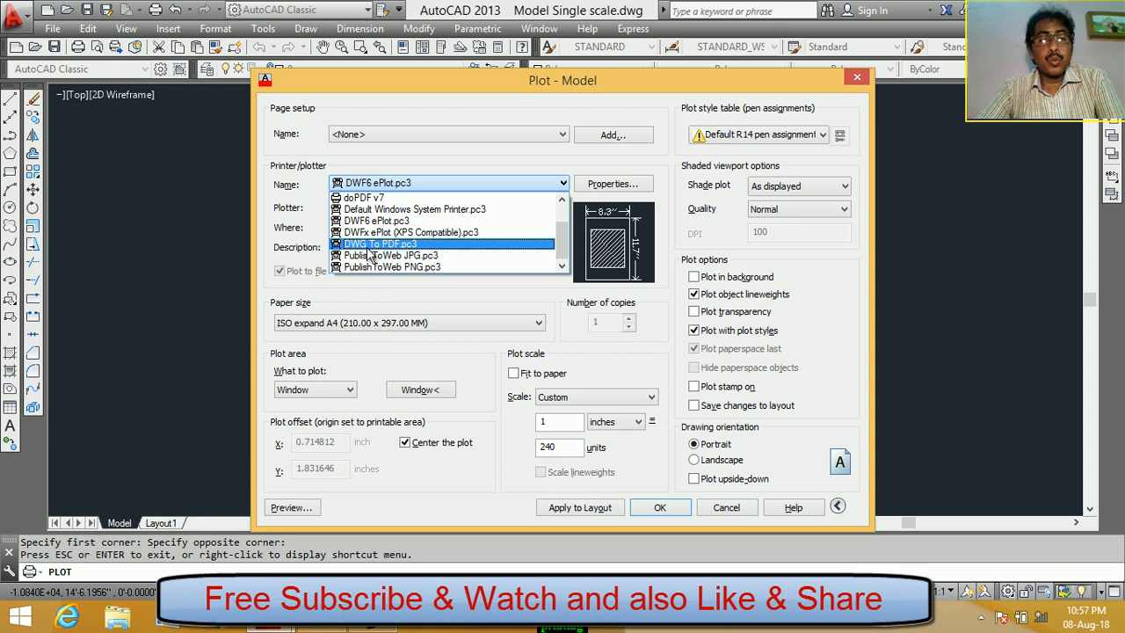
{"action": "mouse_move", "coordinate": [389, 254]}
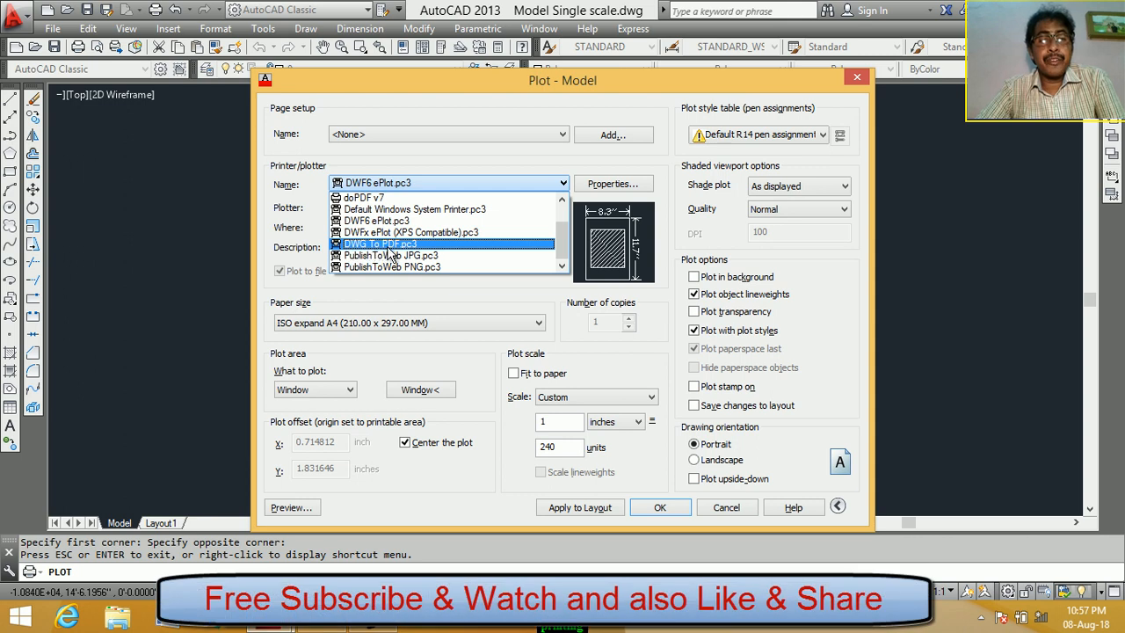
{"action": "mouse_move", "coordinate": [401, 255]}
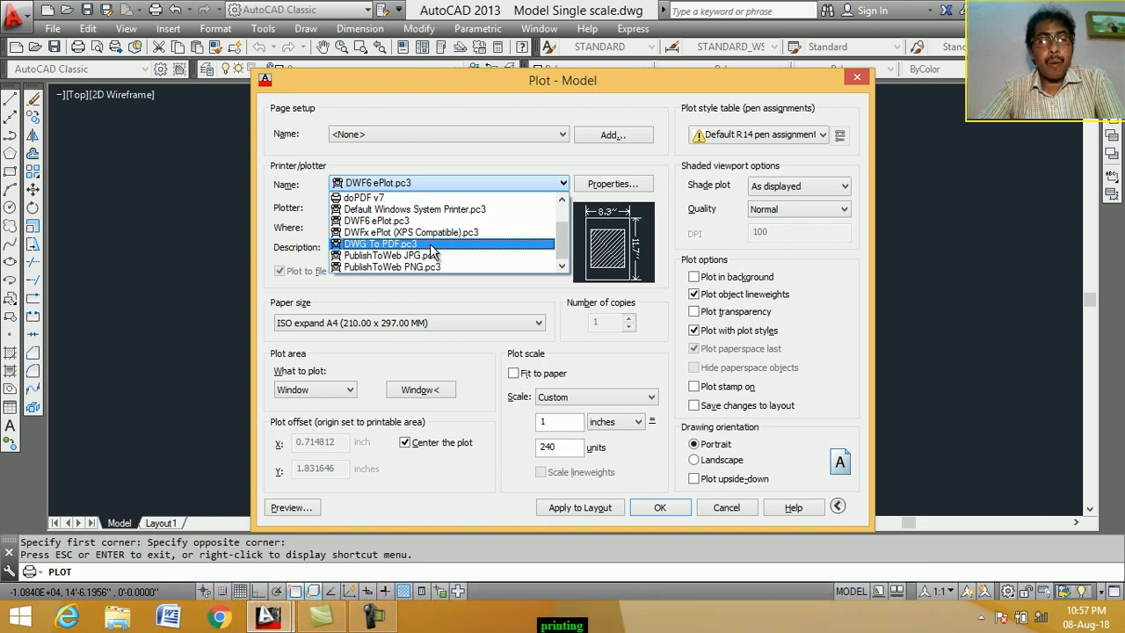
{"action": "left_click", "coordinate": [379, 243]}
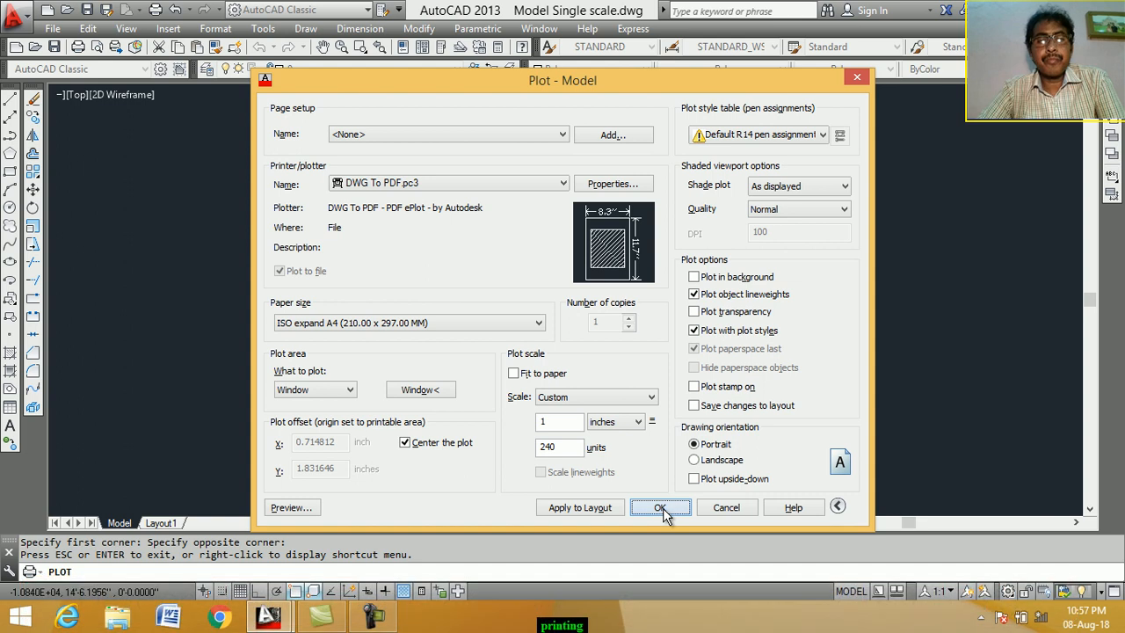
{"action": "left_click", "coordinate": [661, 507]}
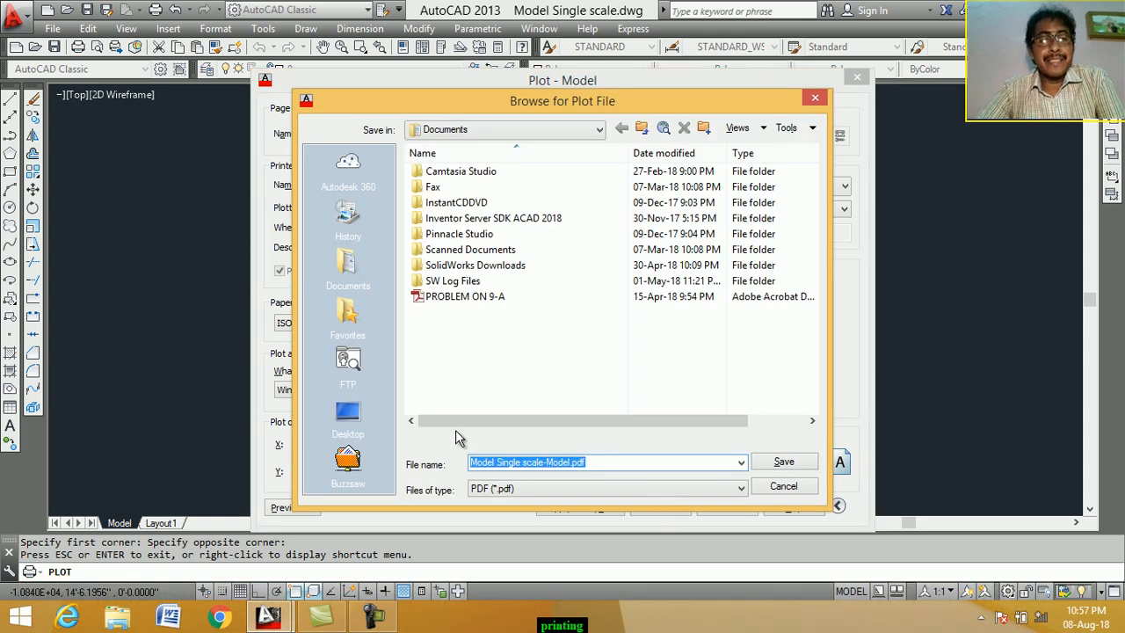
{"action": "mouse_move", "coordinate": [349, 259]}
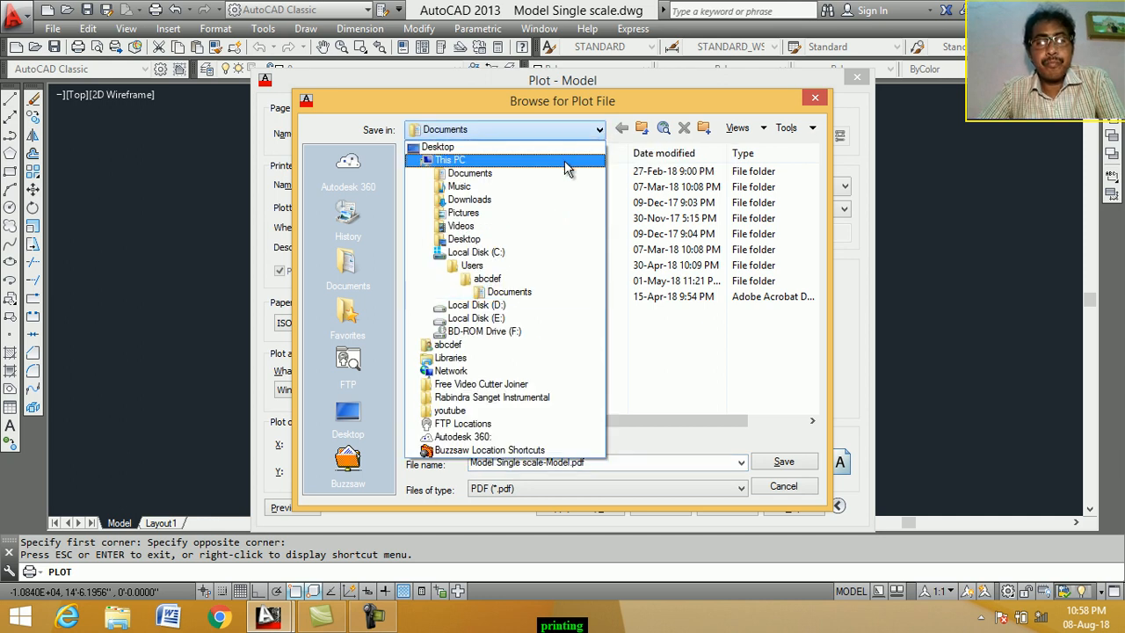
- Save the plot as 'site plan' PDF in the Desktop folder
{"action": "left_click", "coordinate": [448, 345]}
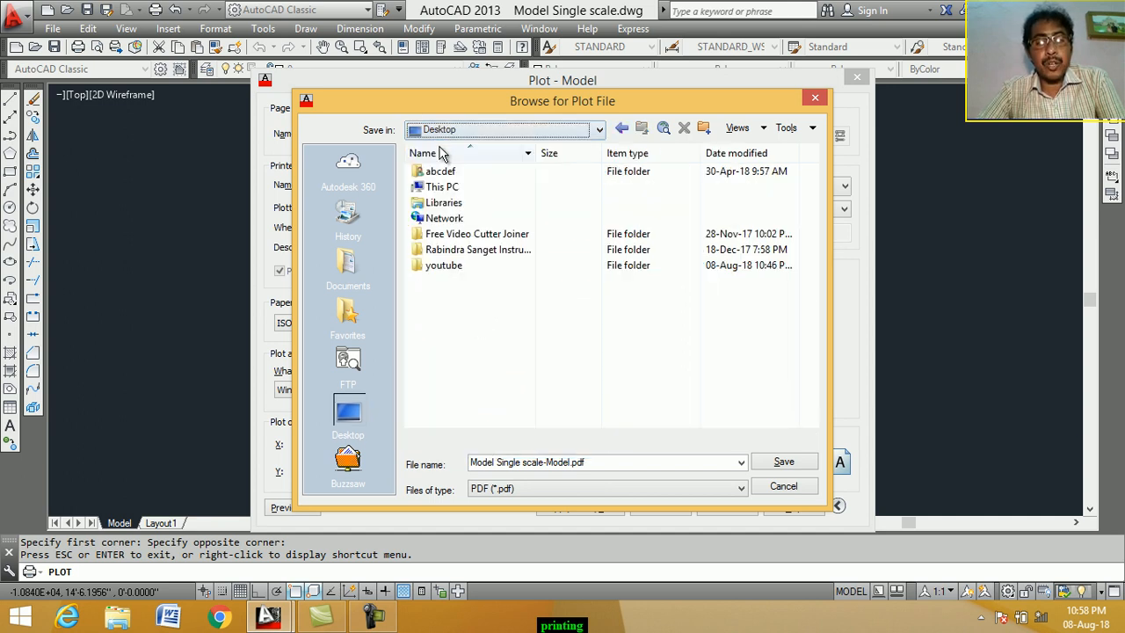
{"action": "mouse_move", "coordinate": [430, 543]}
{"action": "type", "text": "sitep"}
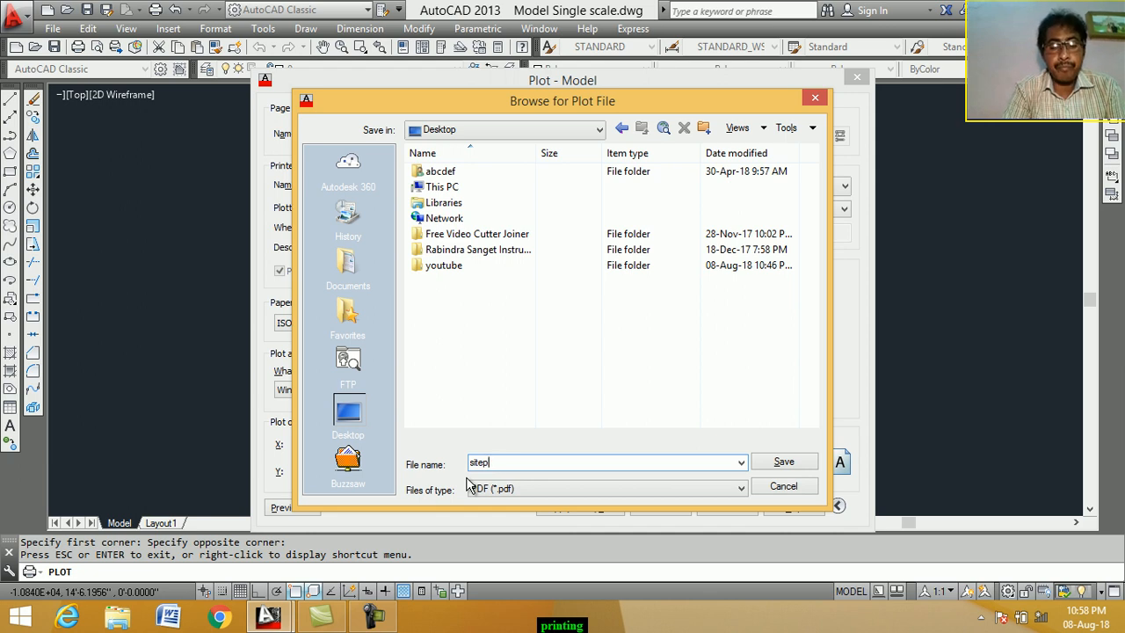
{"action": "key", "text": "BackSpace"}
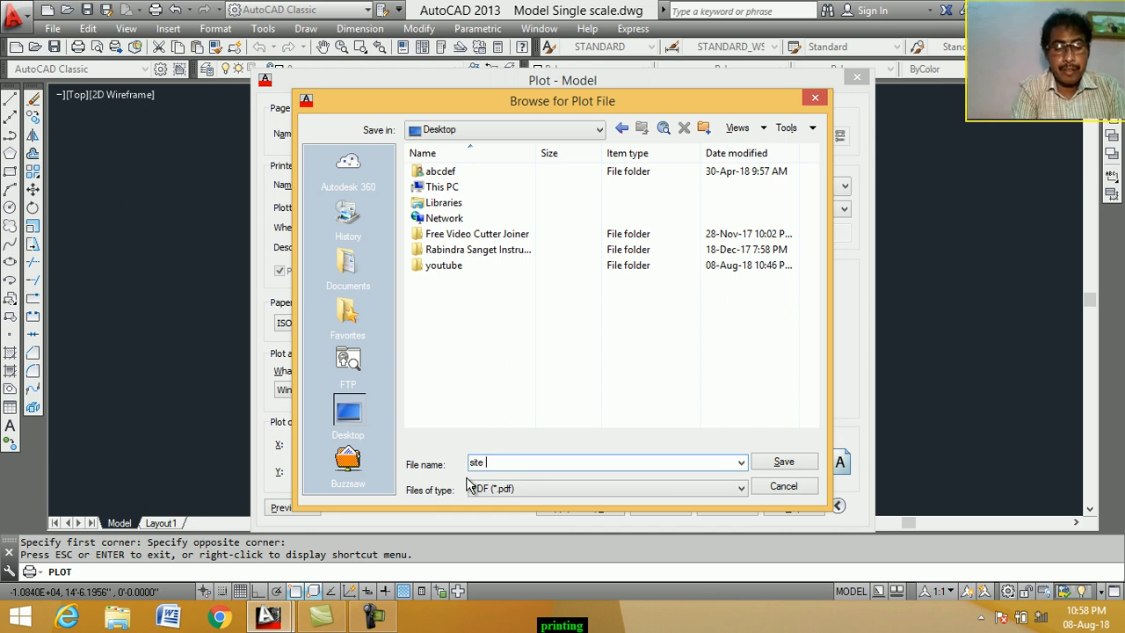
{"action": "type", "text": "plan"}
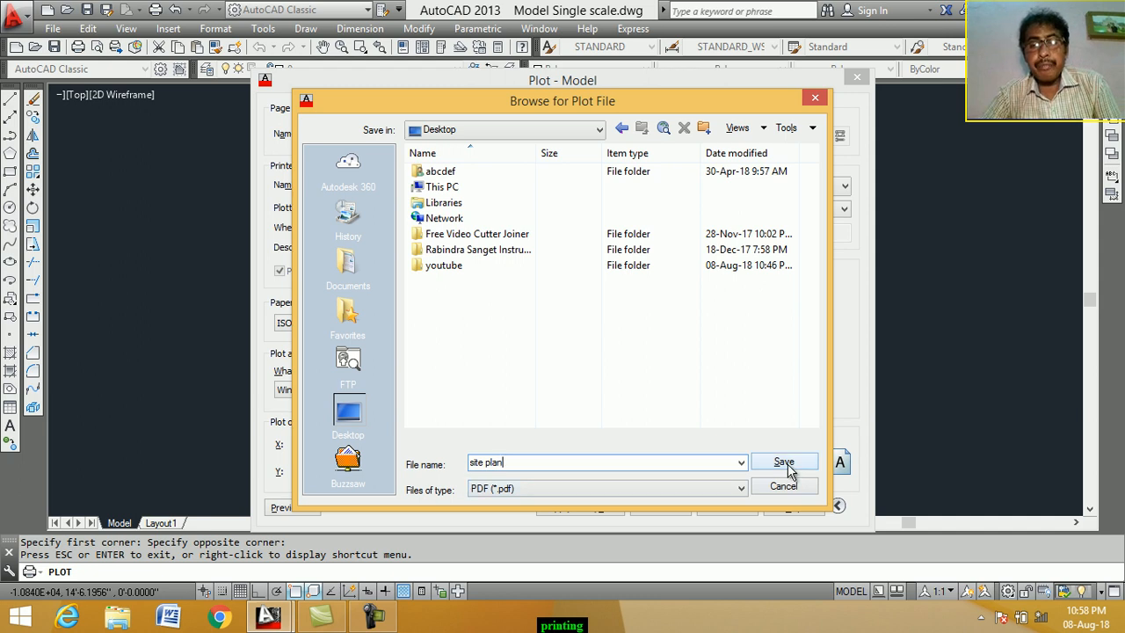
{"action": "left_click", "coordinate": [782, 461]}
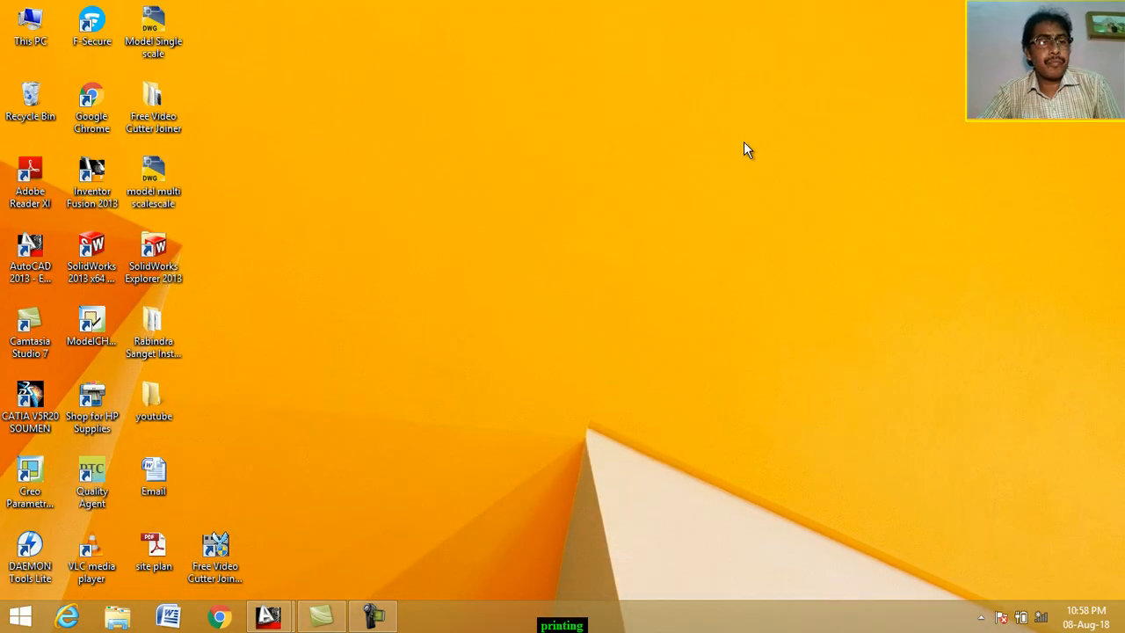
{"action": "mouse_move", "coordinate": [685, 182]}
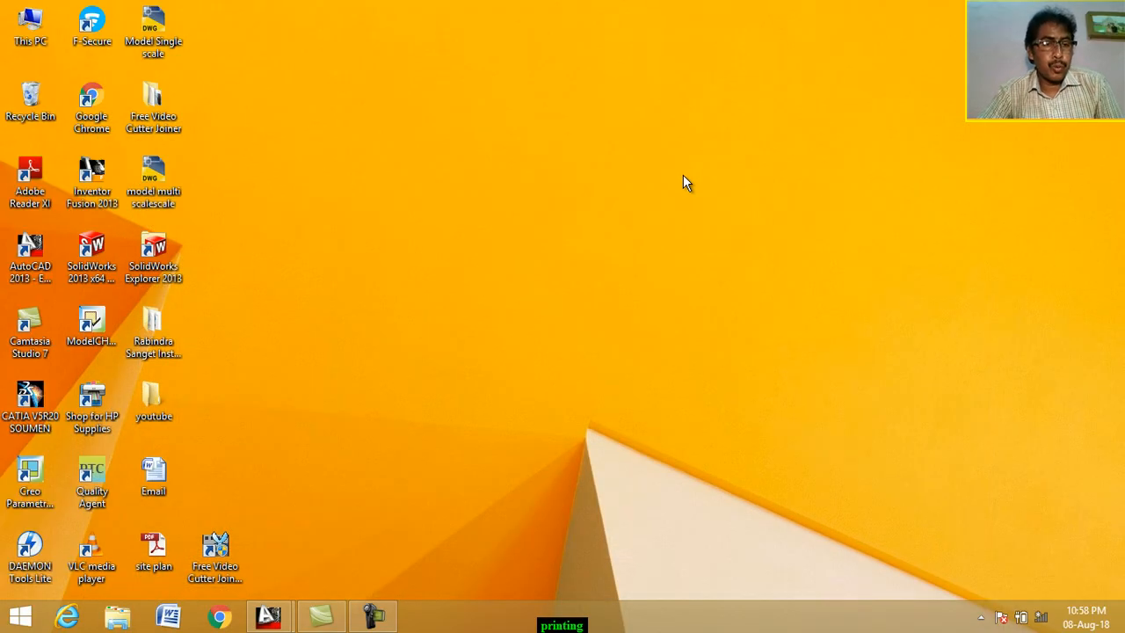
- Open site plan.pdf from the desktop in Adobe Reader
{"action": "left_click", "coordinate": [154, 549]}
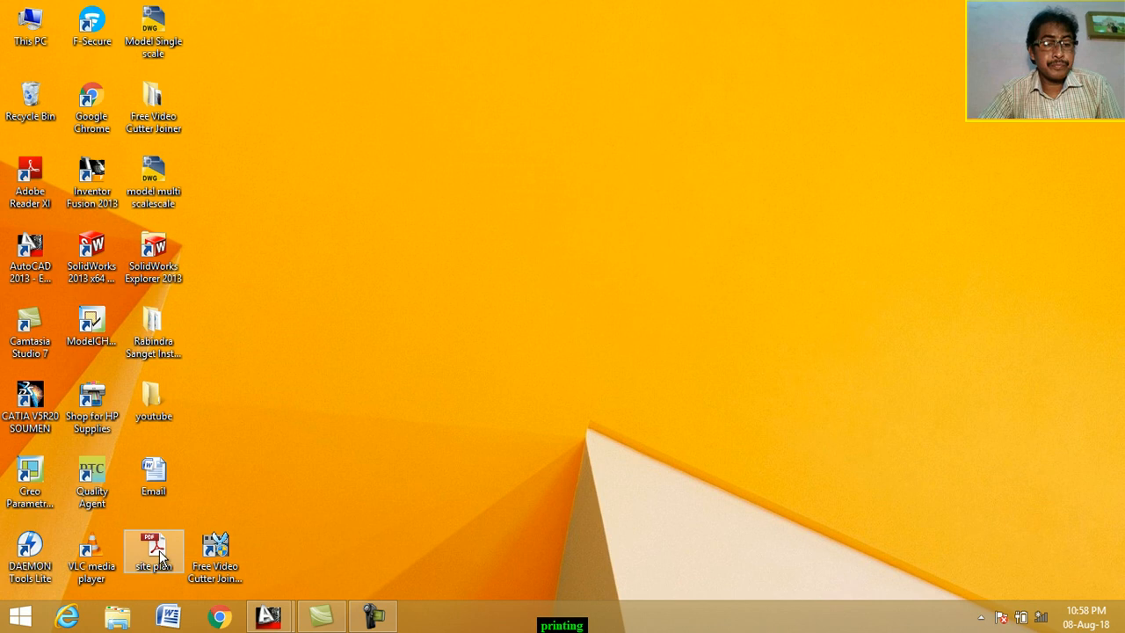
{"action": "mouse_move", "coordinate": [158, 554]}
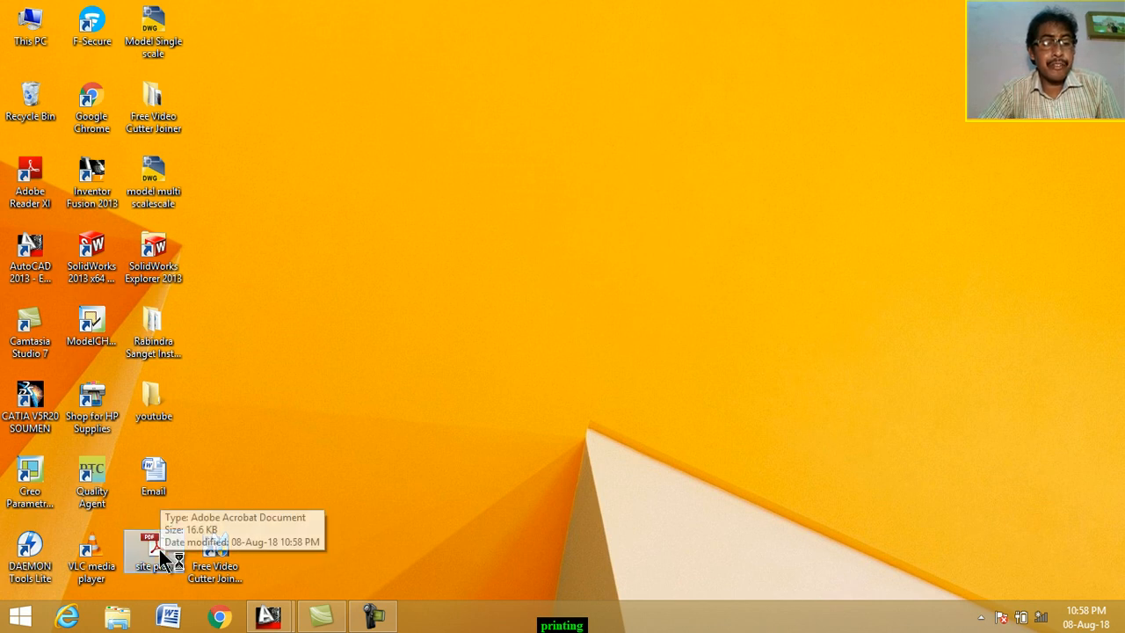
{"action": "double_click", "coordinate": [154, 550]}
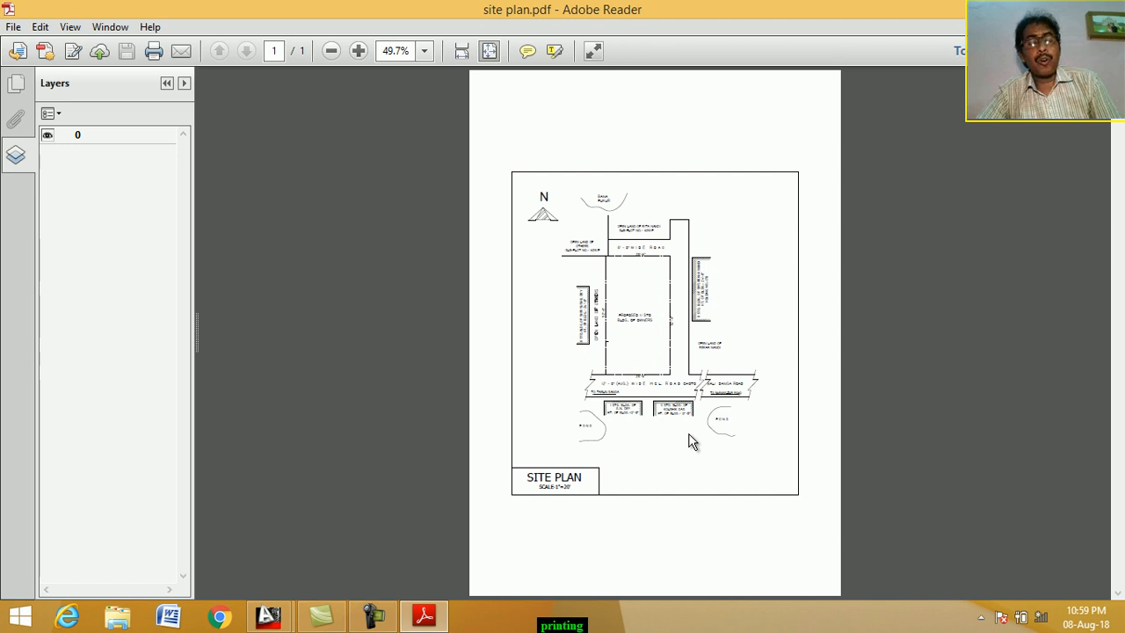
{"action": "mouse_move", "coordinate": [681, 431]}
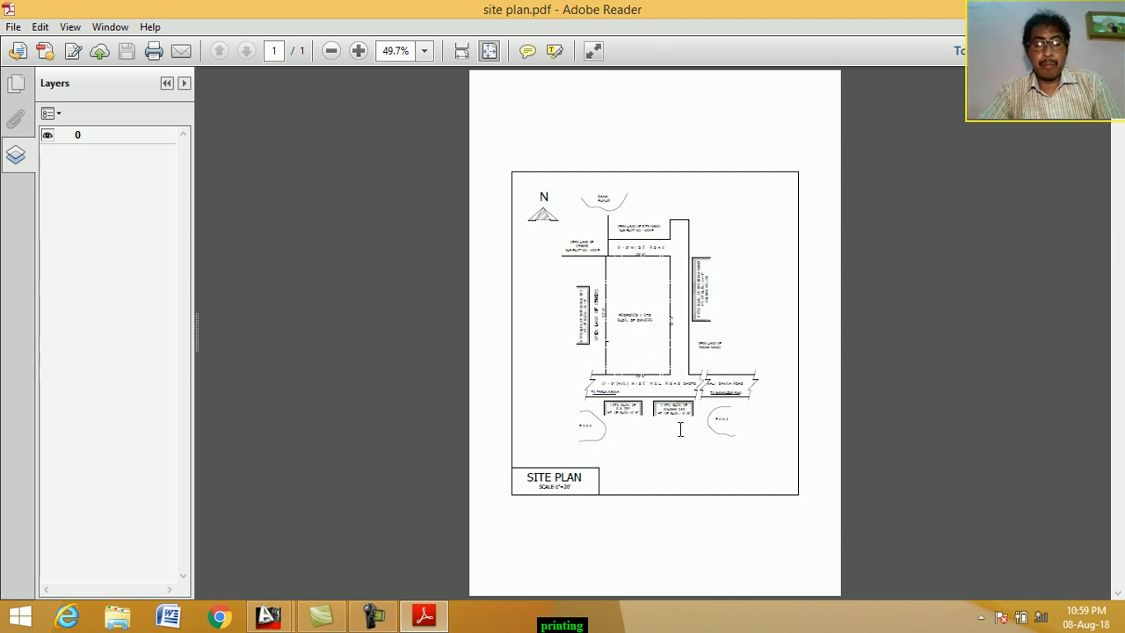